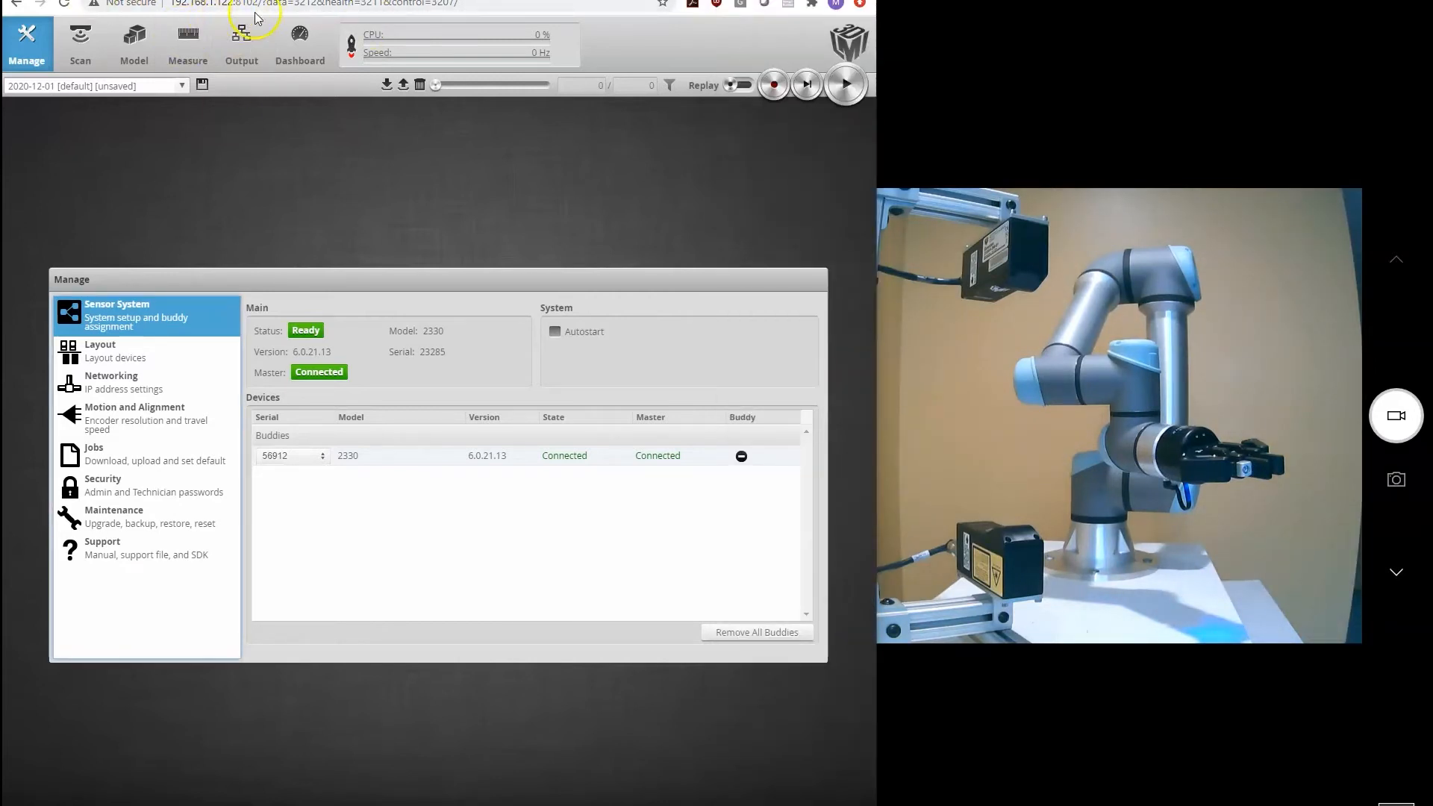
pyautogui.moveTo(320, 267)
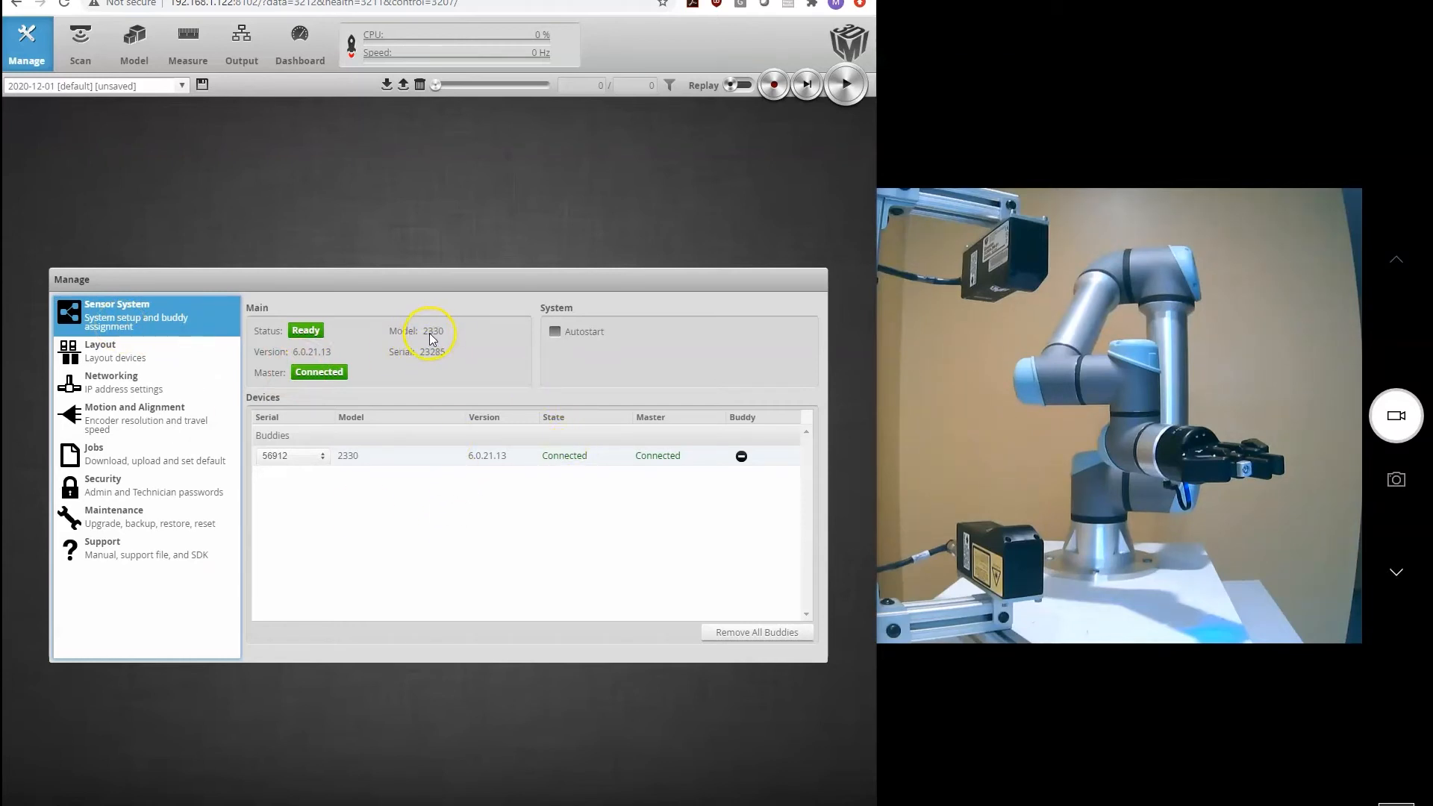
pyautogui.moveTo(100, 352)
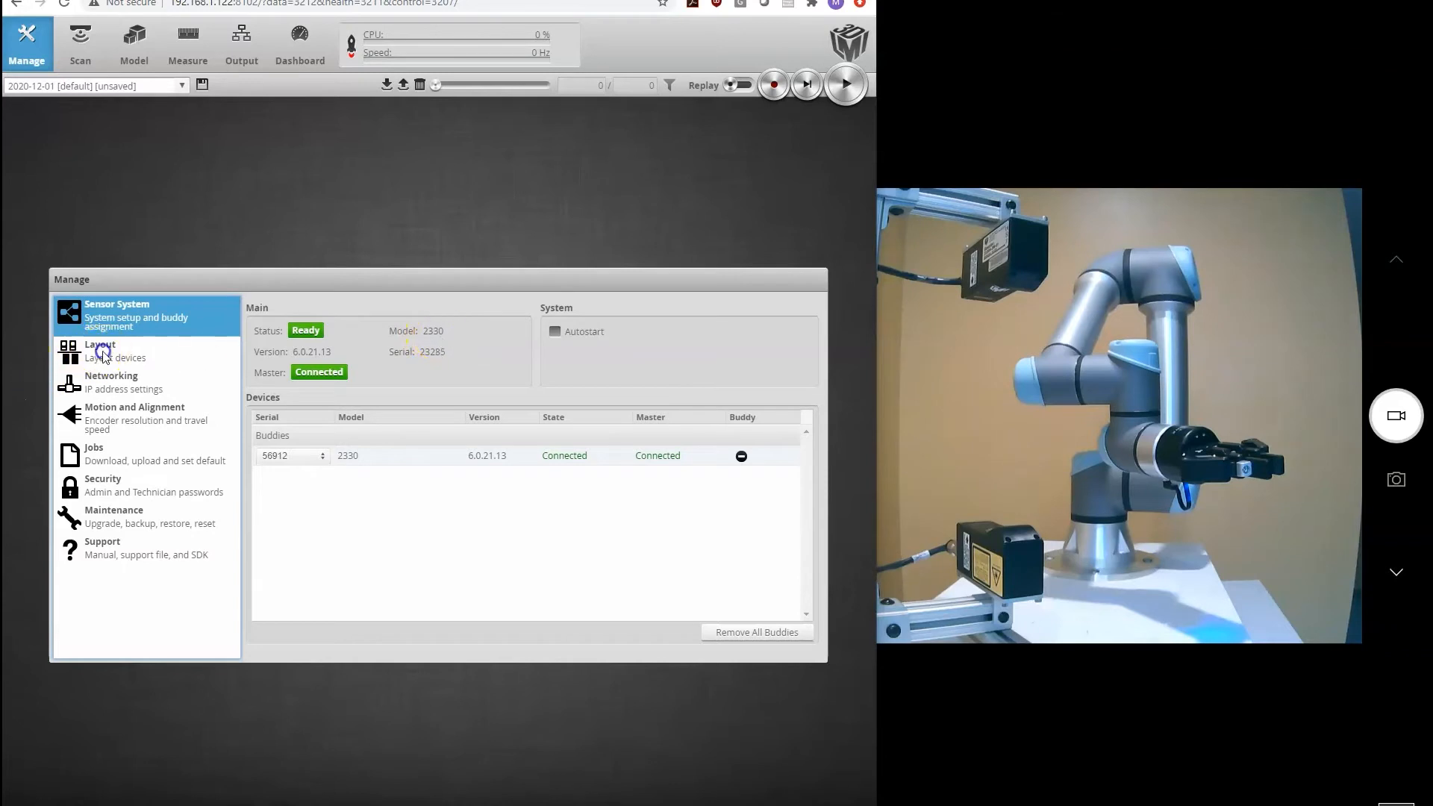
# Show the Layout page with Opposite layout, Main at Top 0 and Buddy 0 at Bottom 0.
pyautogui.click(100, 351)
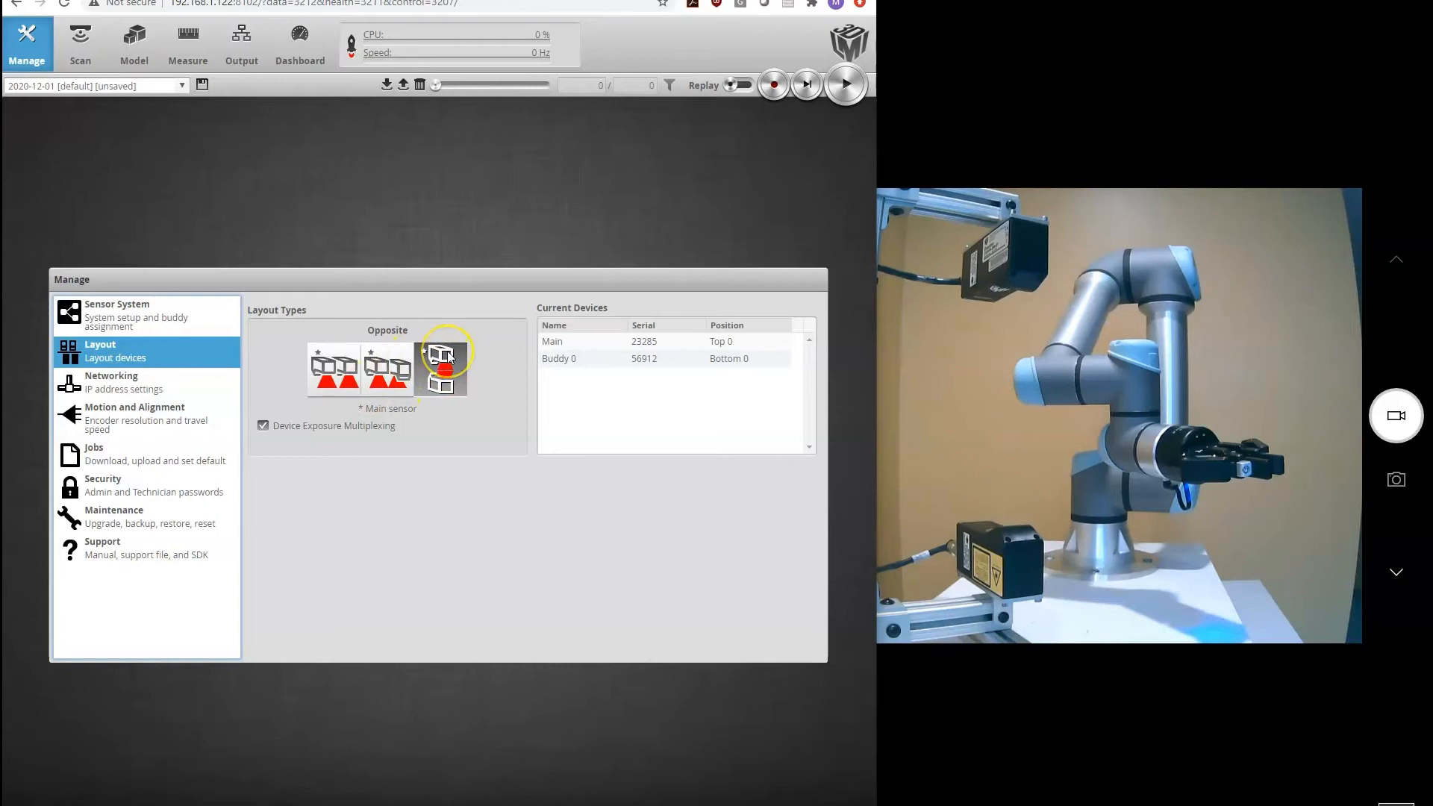
pyautogui.moveTo(442, 366)
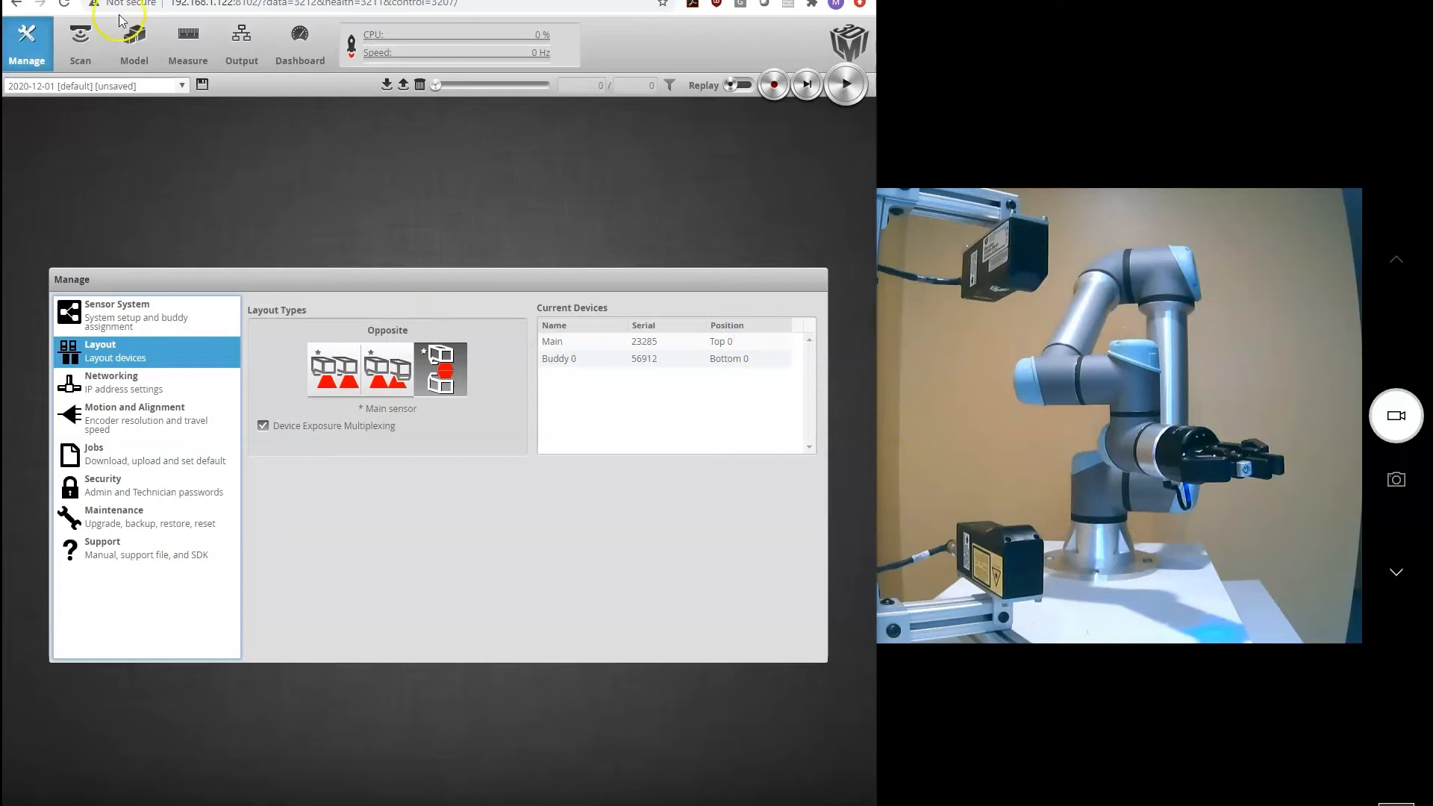
# Start profile acquisition on the Scan page so both sensors run at about 209 Hz.
pyautogui.click(79, 42)
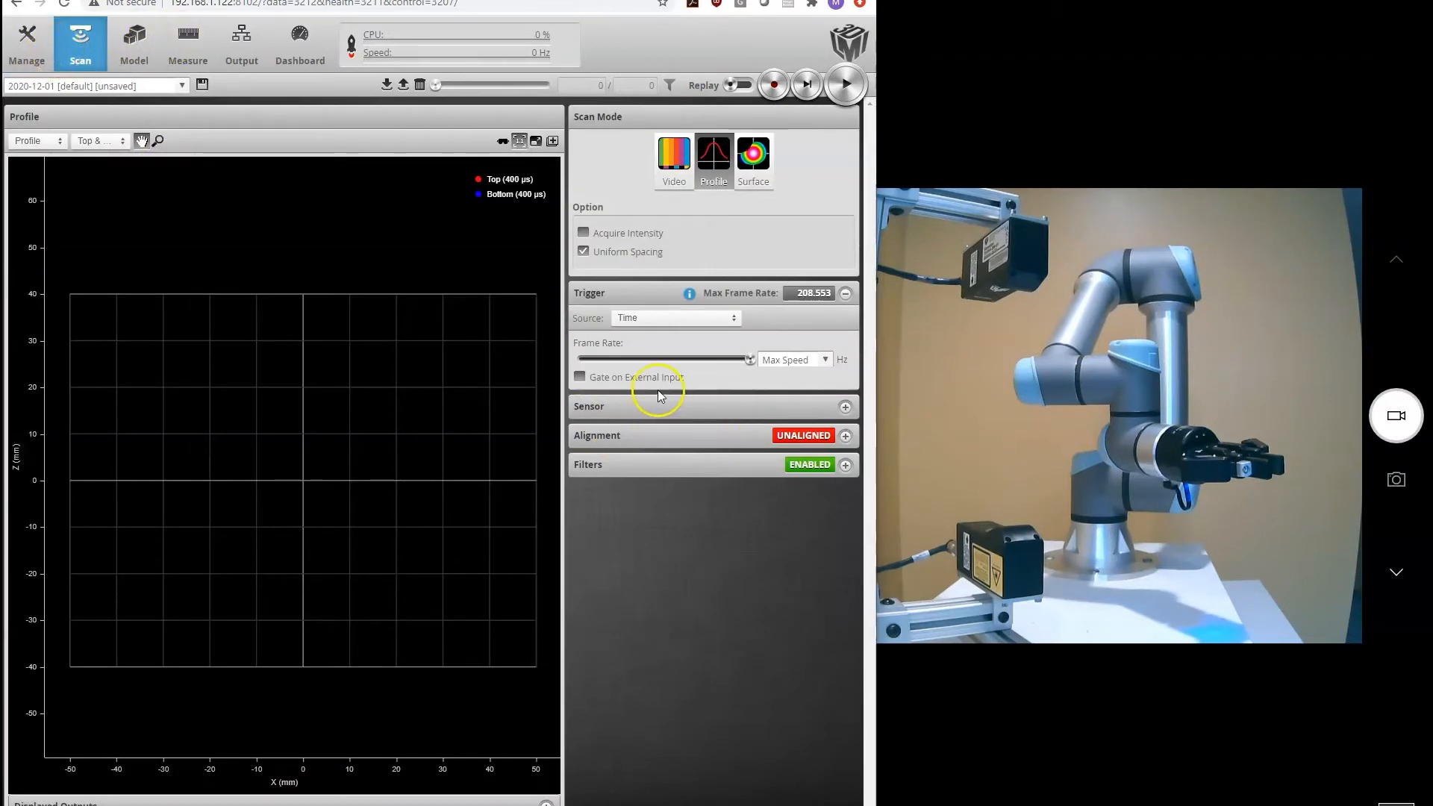
pyautogui.click(845, 84)
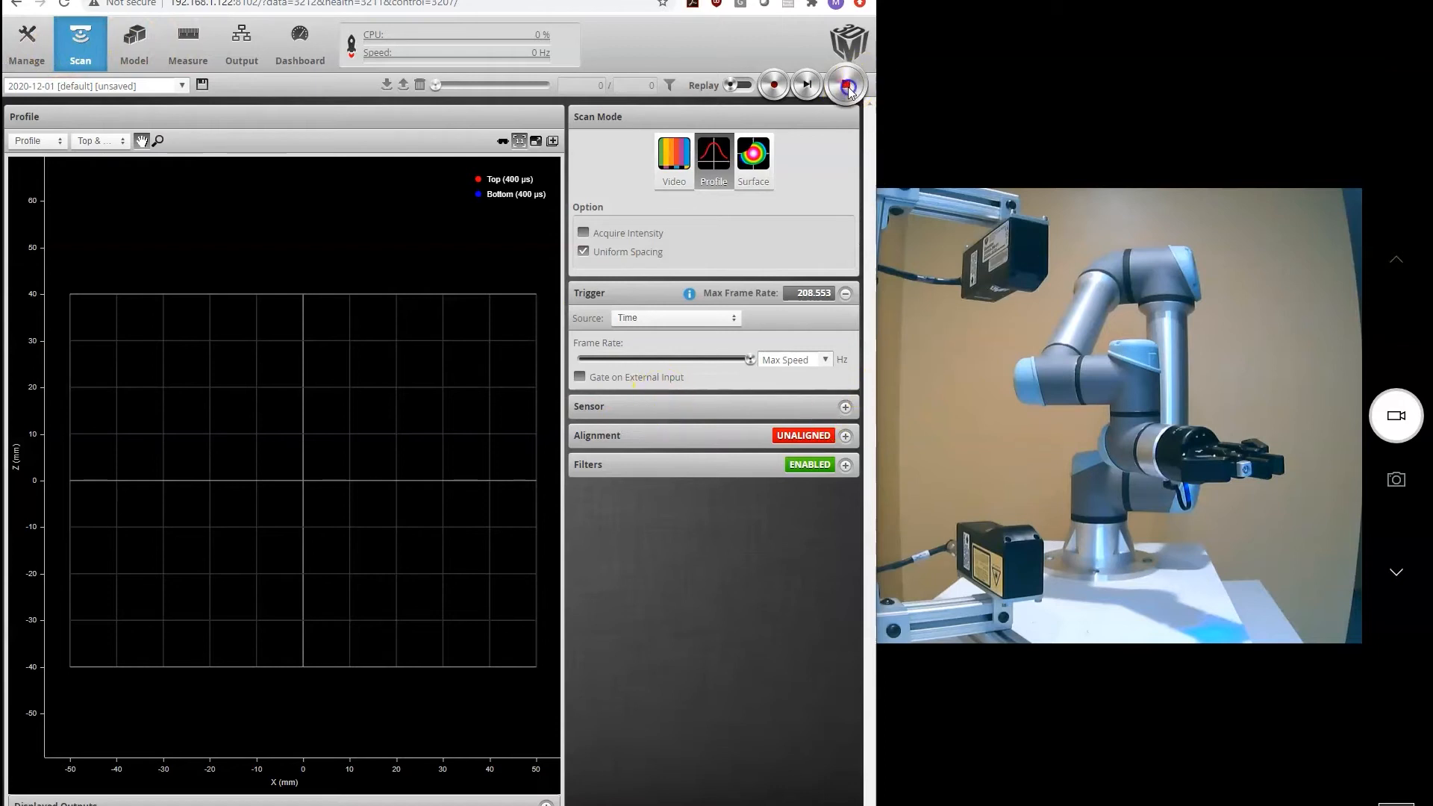
pyautogui.click(845, 83)
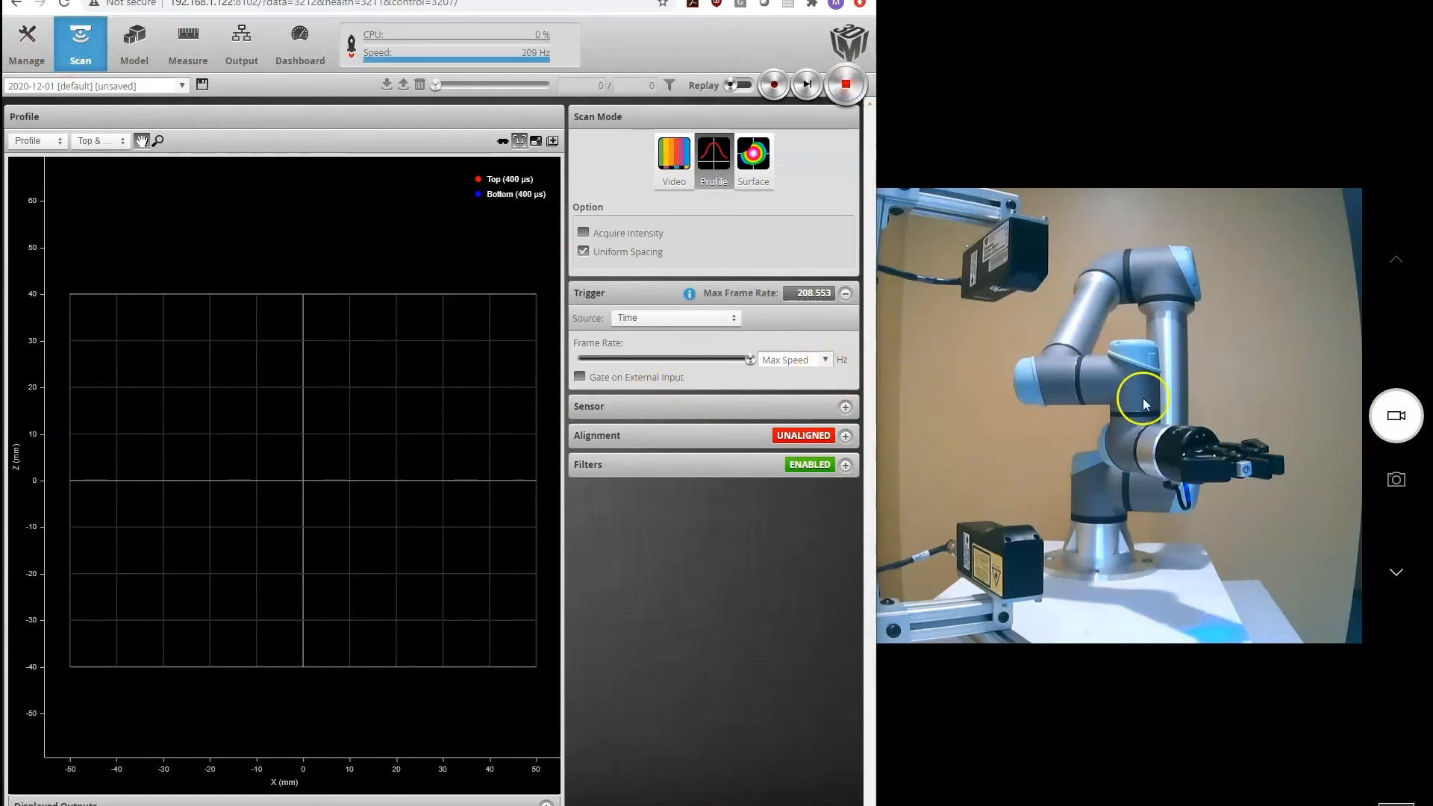
pyautogui.moveTo(468, 340)
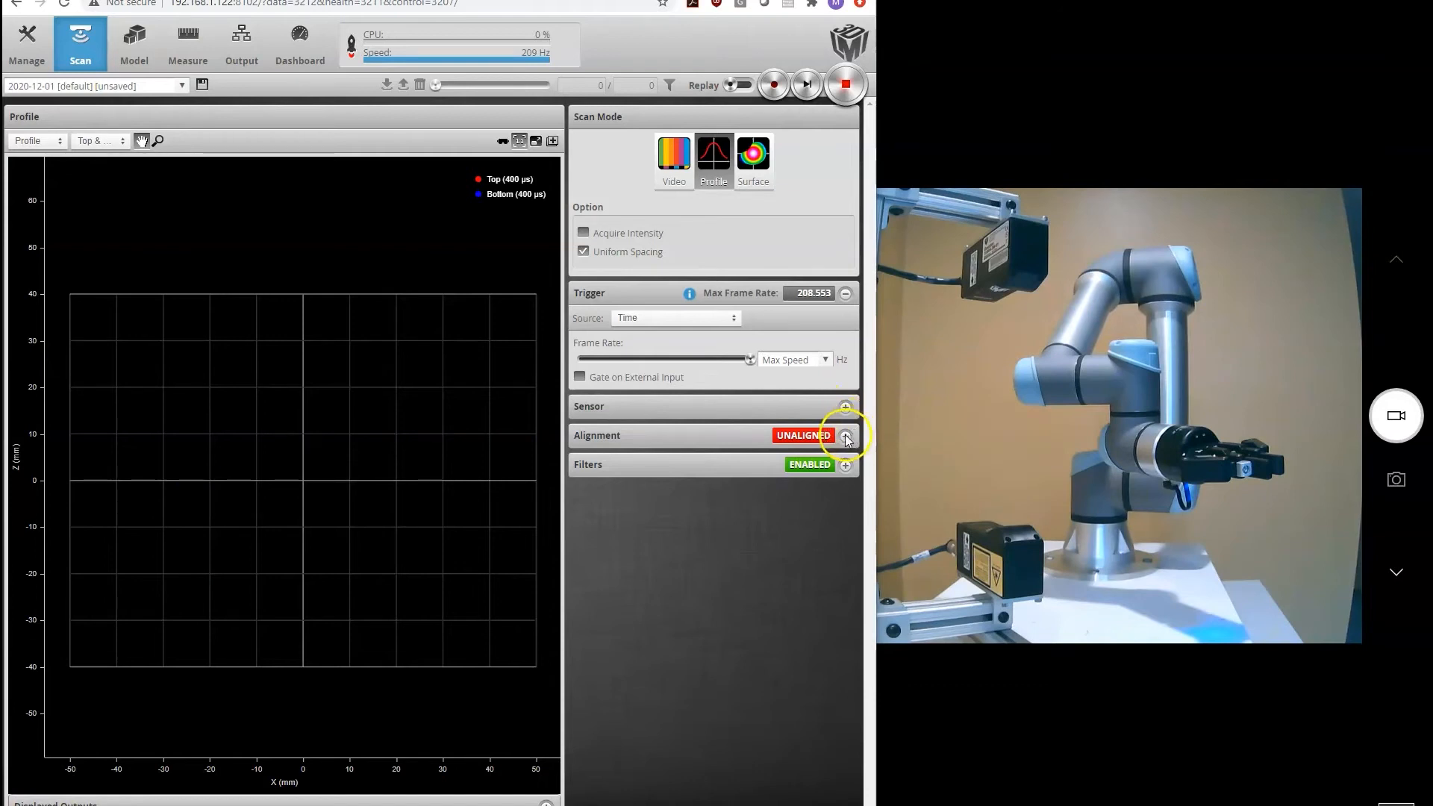
# Run stationary alignment on the four-corner polygon target for Top 0 and Bottom 0.
pyautogui.click(845, 435)
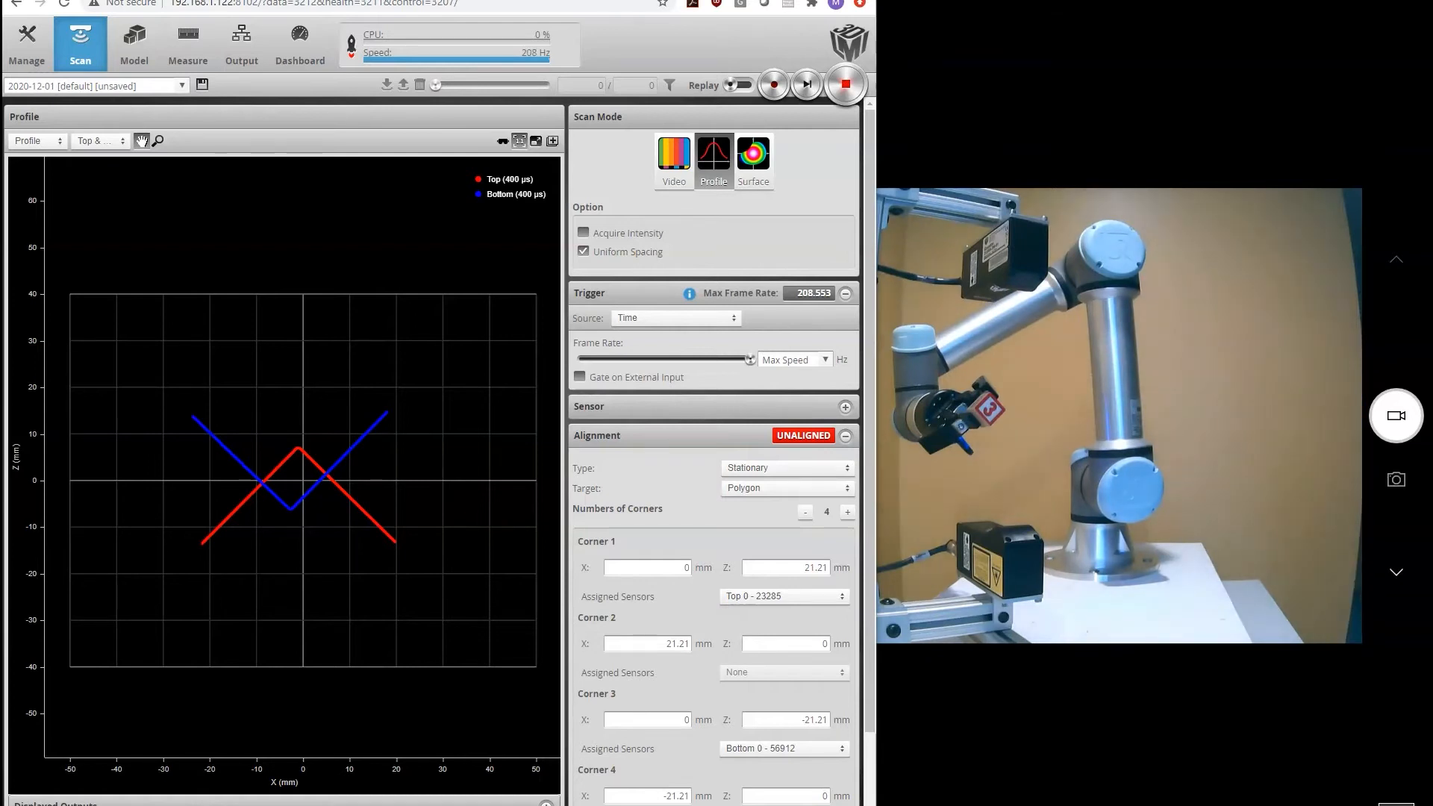
pyautogui.scroll(-3)
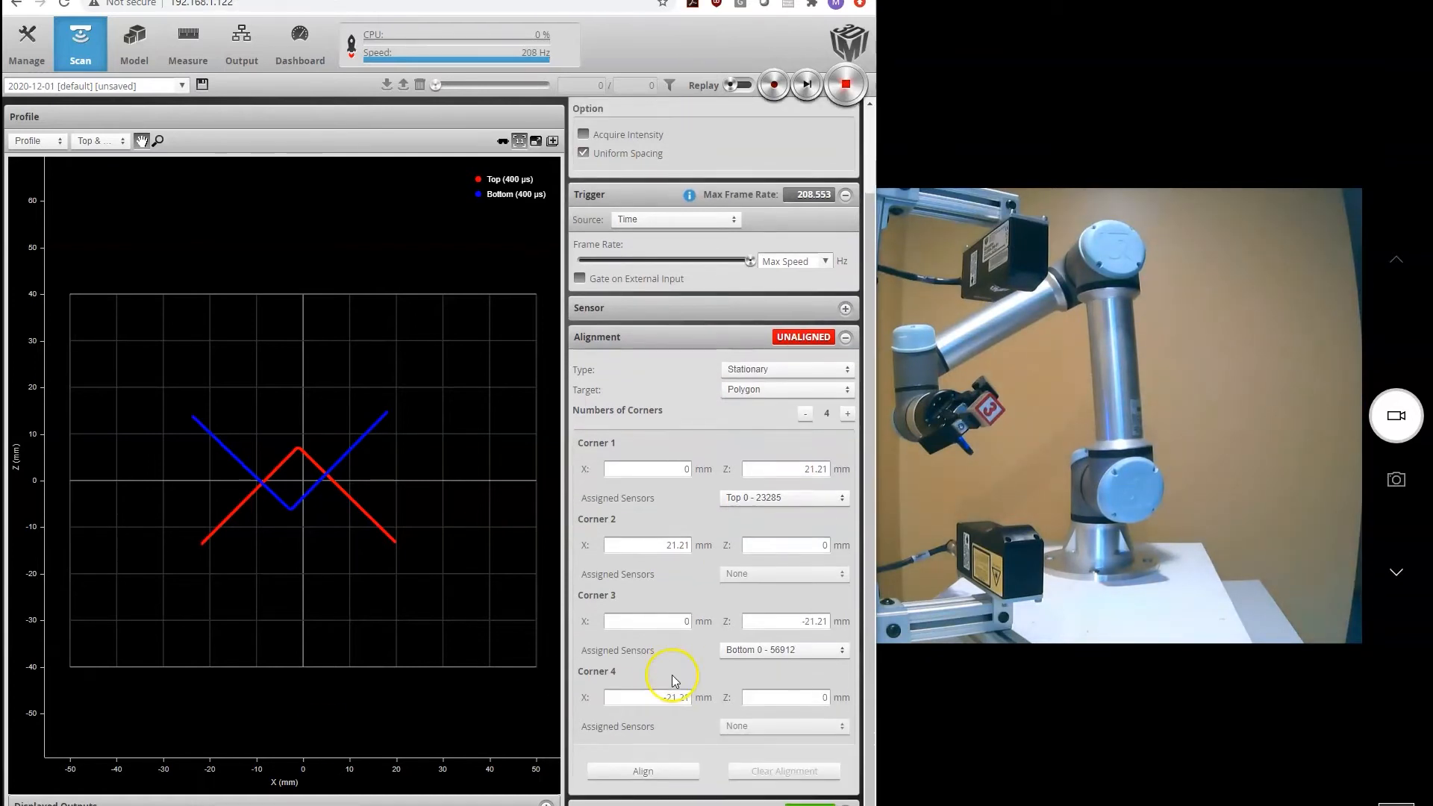
pyautogui.click(642, 770)
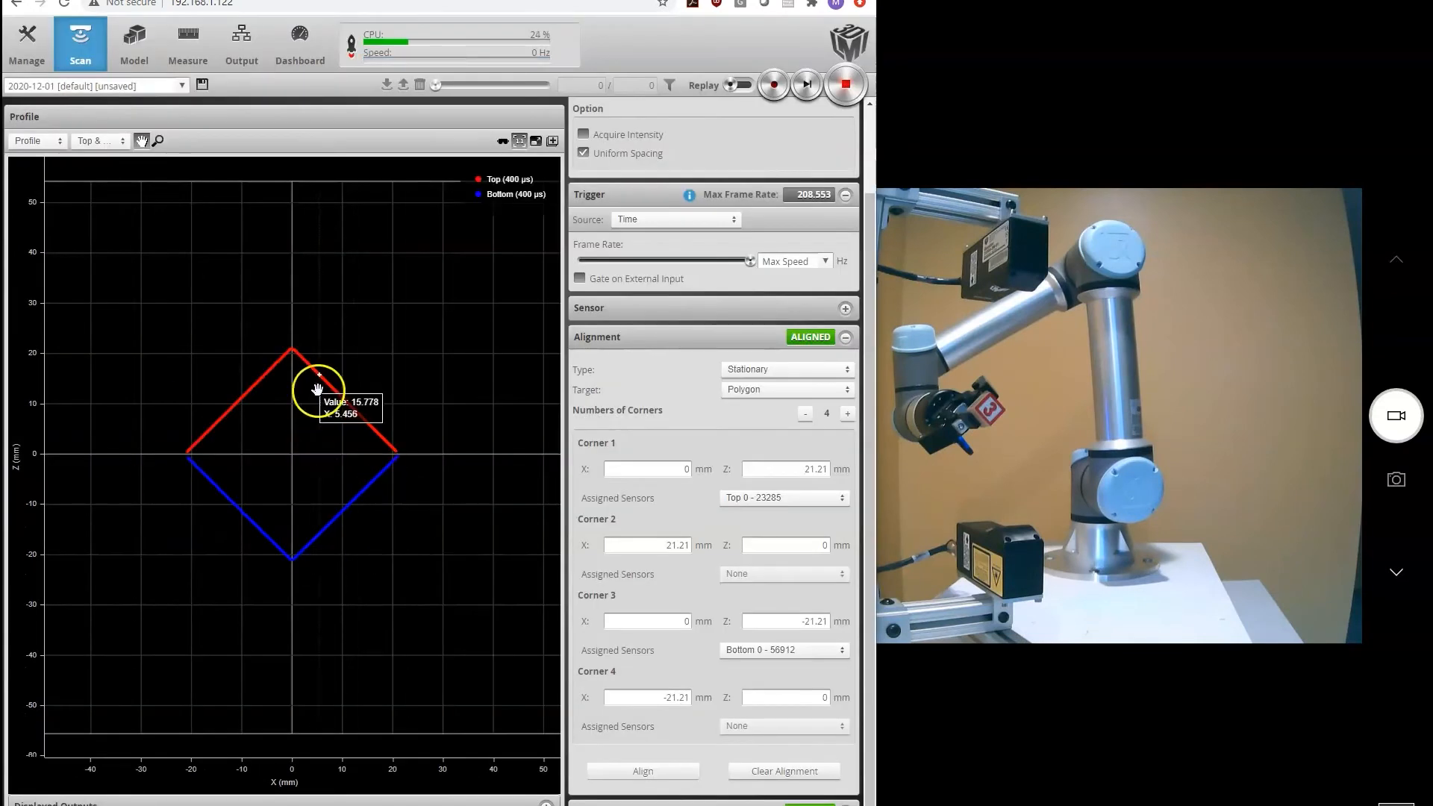
pyautogui.moveTo(372, 430)
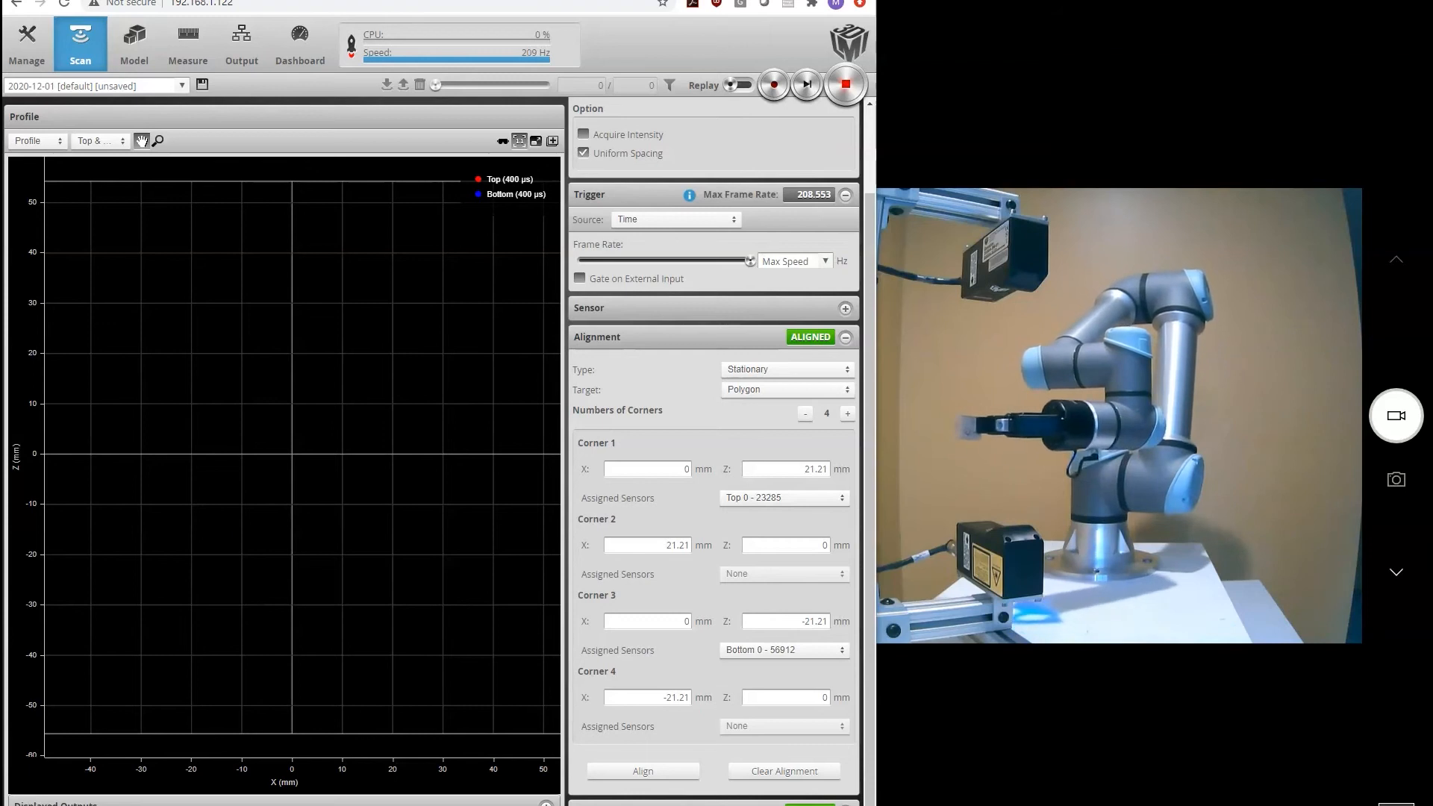
# Switch to Surface scanning and display the top sensor's surface of the block.
pyautogui.click(753, 160)
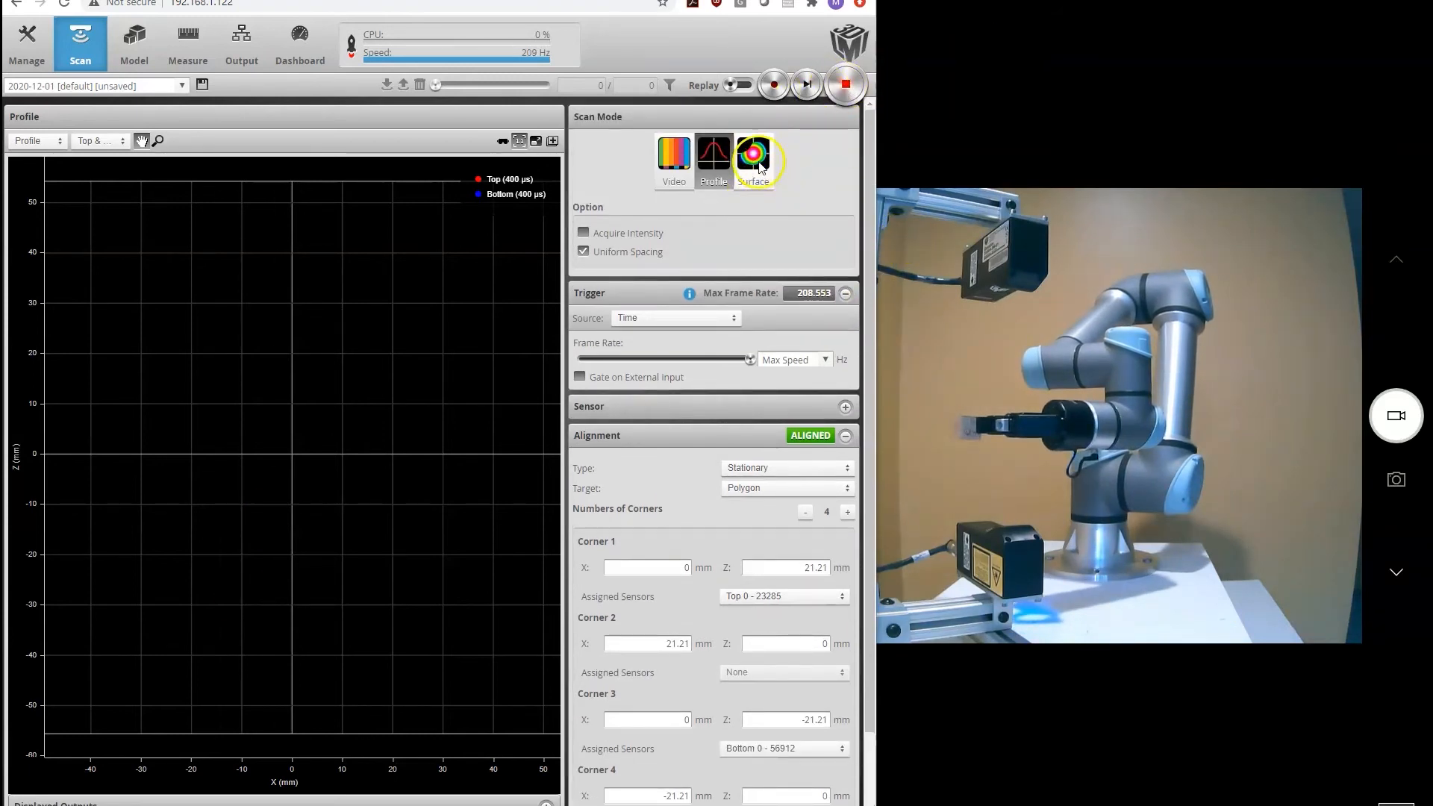
pyautogui.click(845, 83)
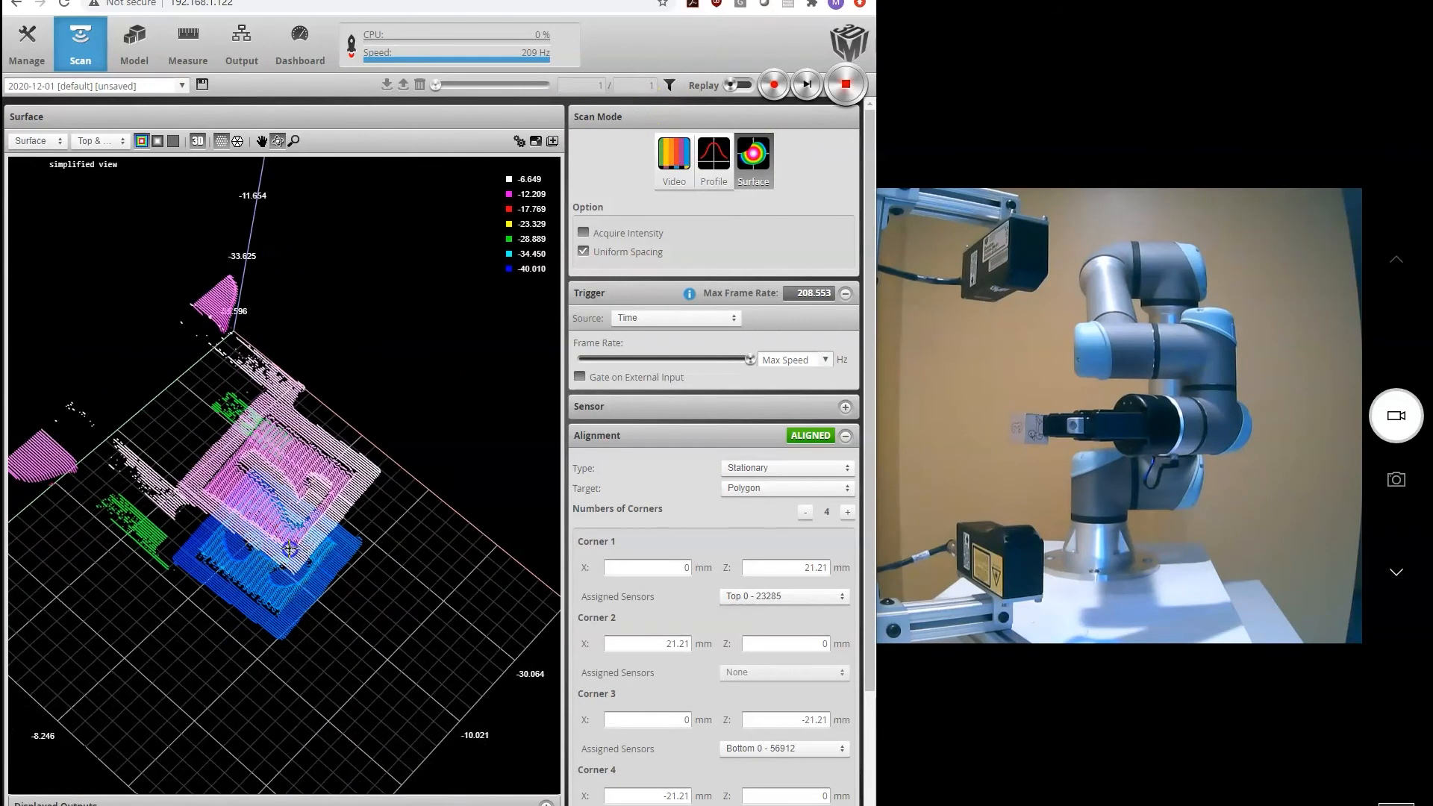
pyautogui.click(96, 140)
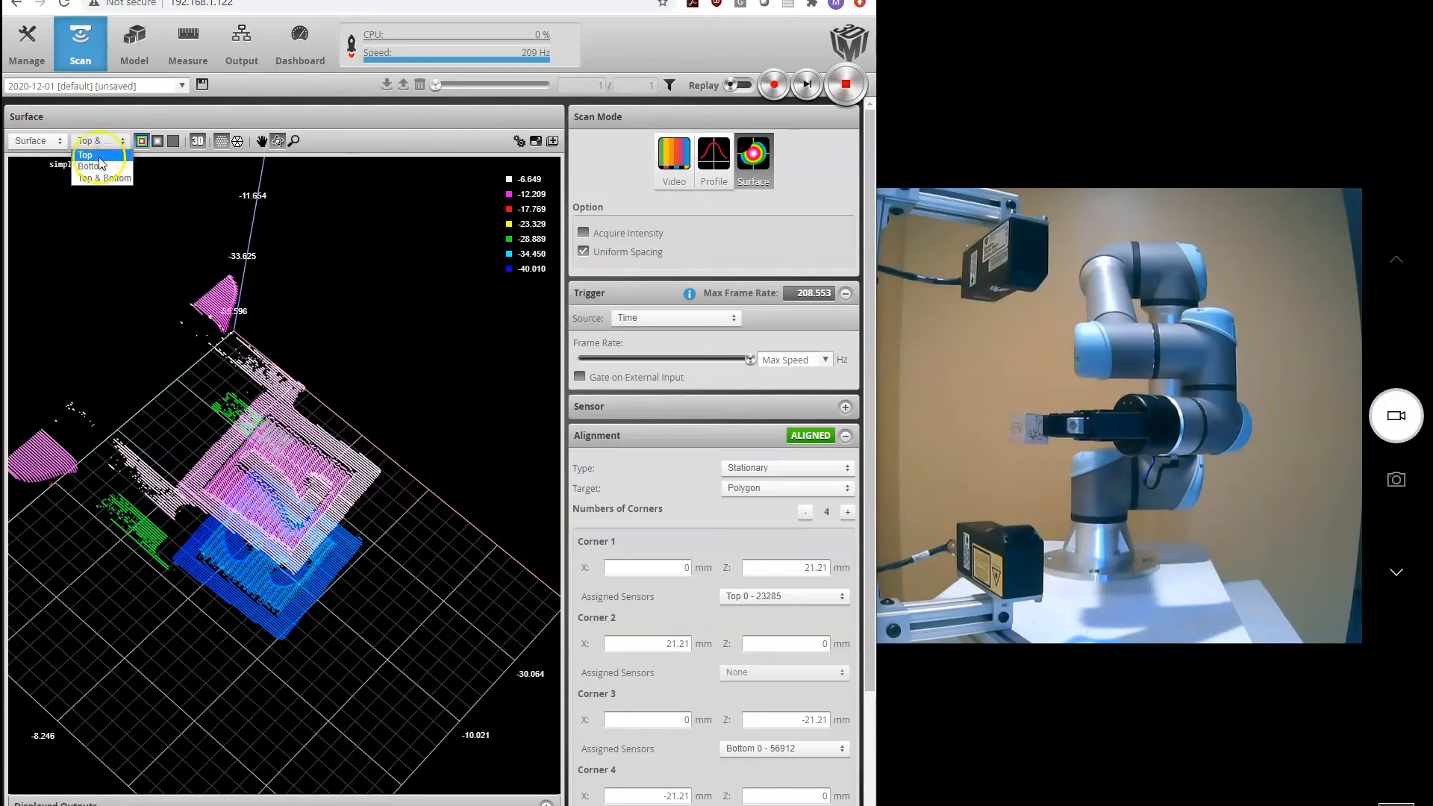
pyautogui.click(84, 154)
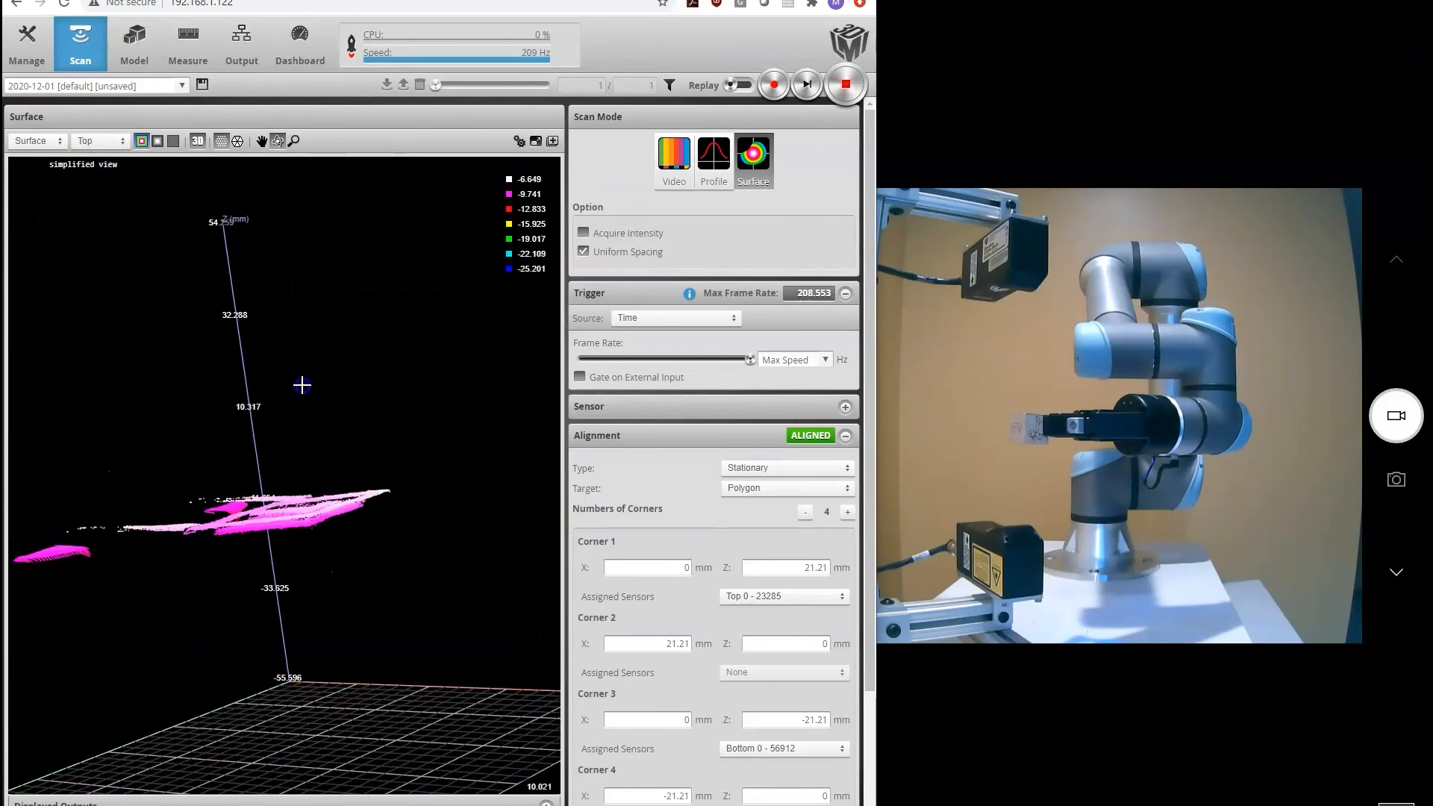
# Check the bottom-only surface, then display Top & Bottom surfaces together.
pyautogui.click(98, 141)
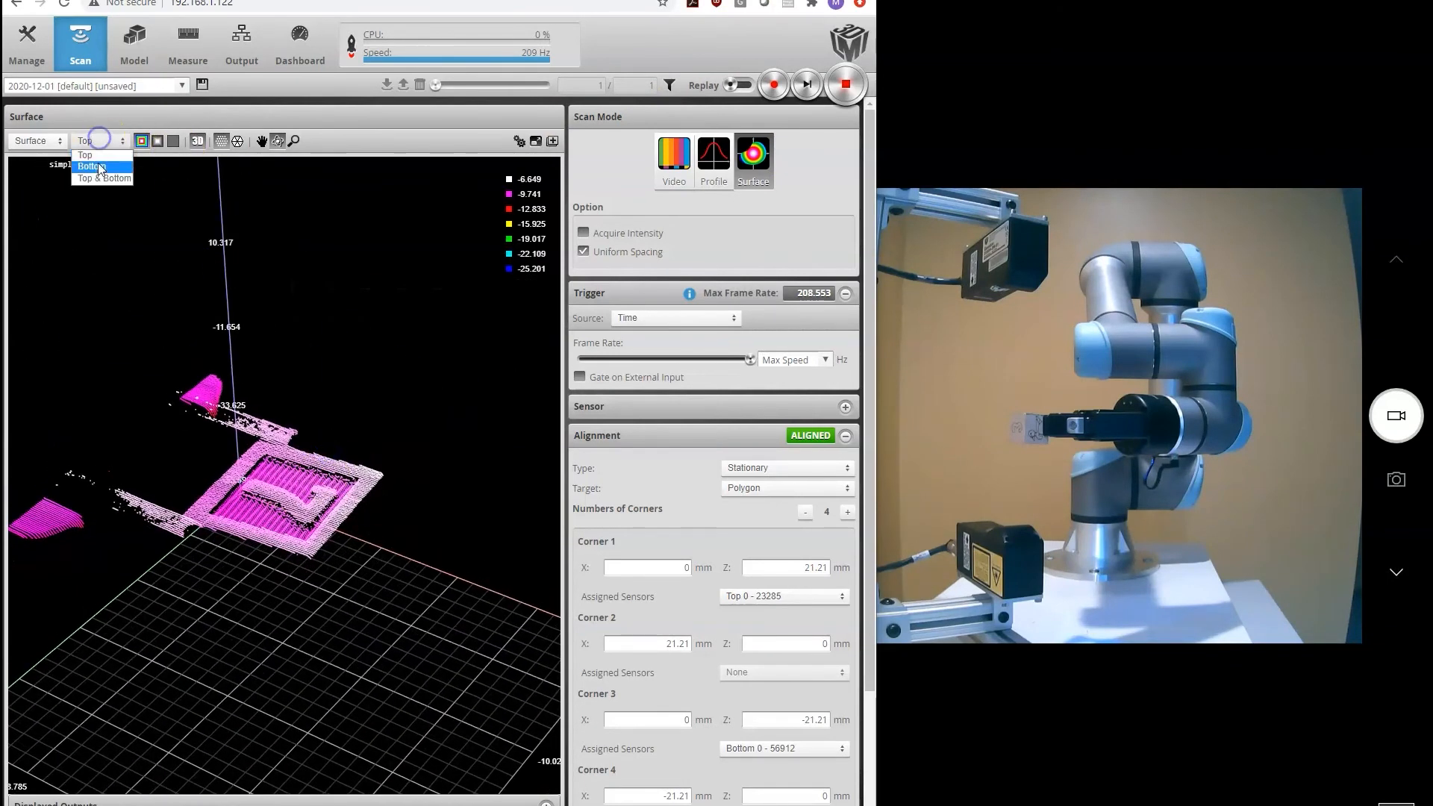
pyautogui.click(88, 165)
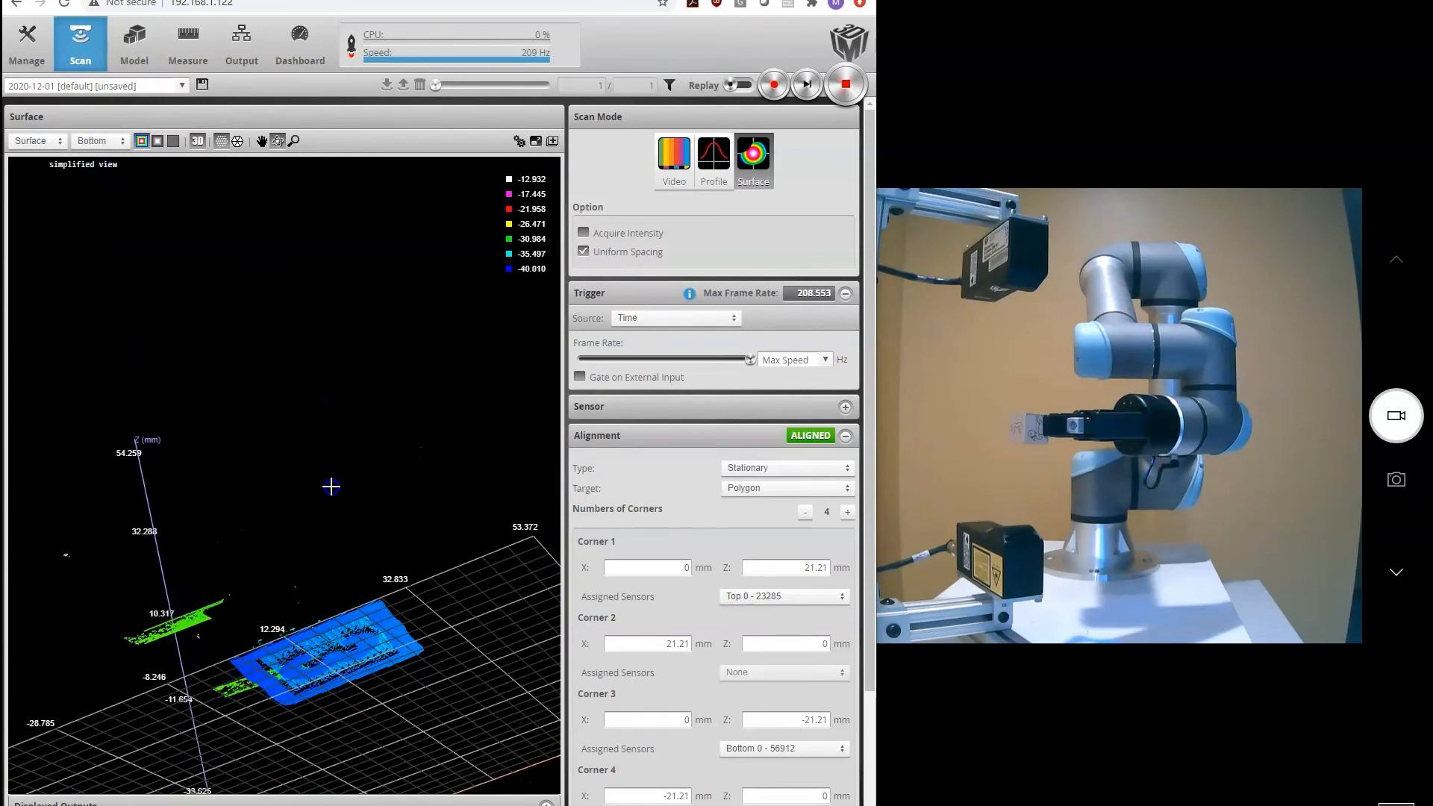
pyautogui.click(95, 141)
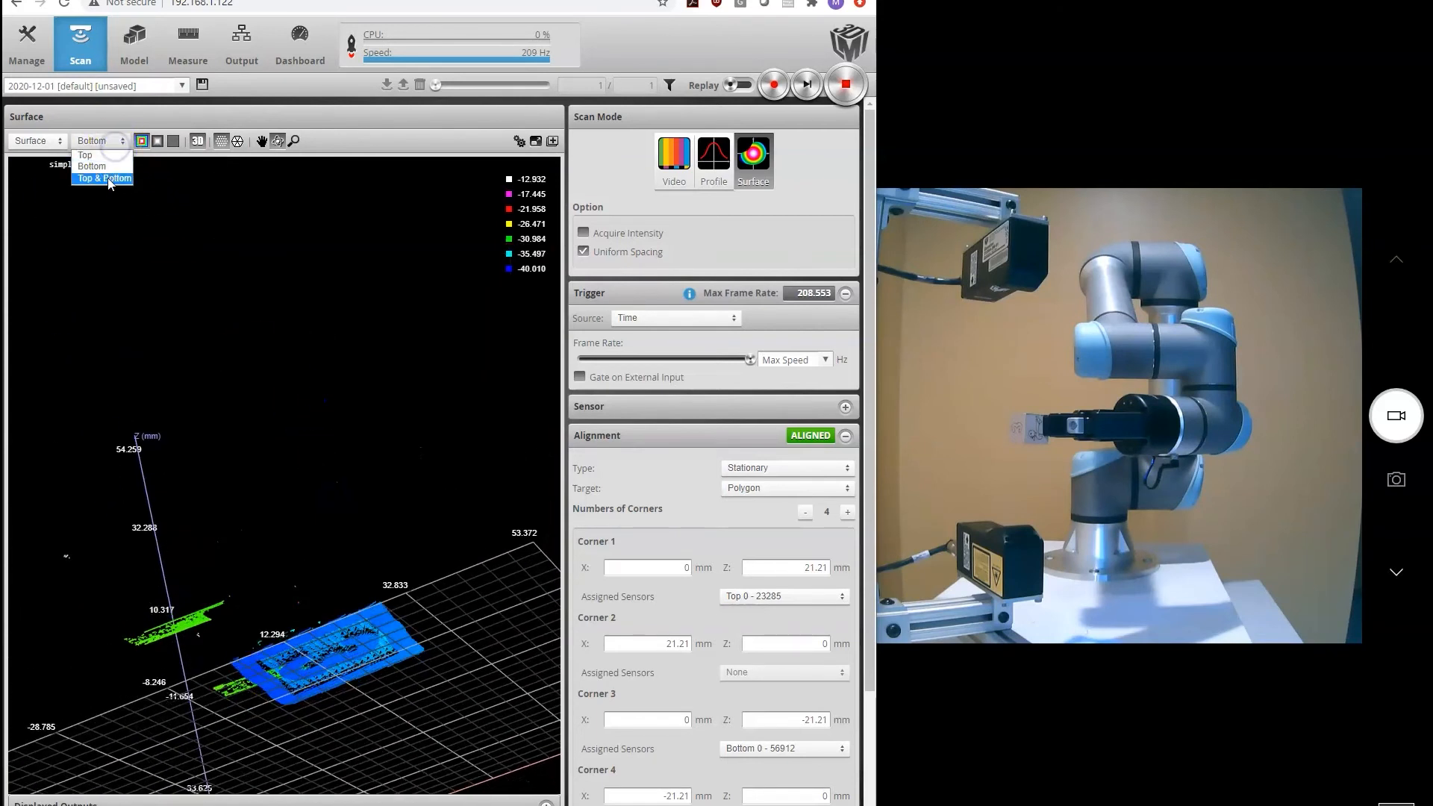
pyautogui.click(102, 177)
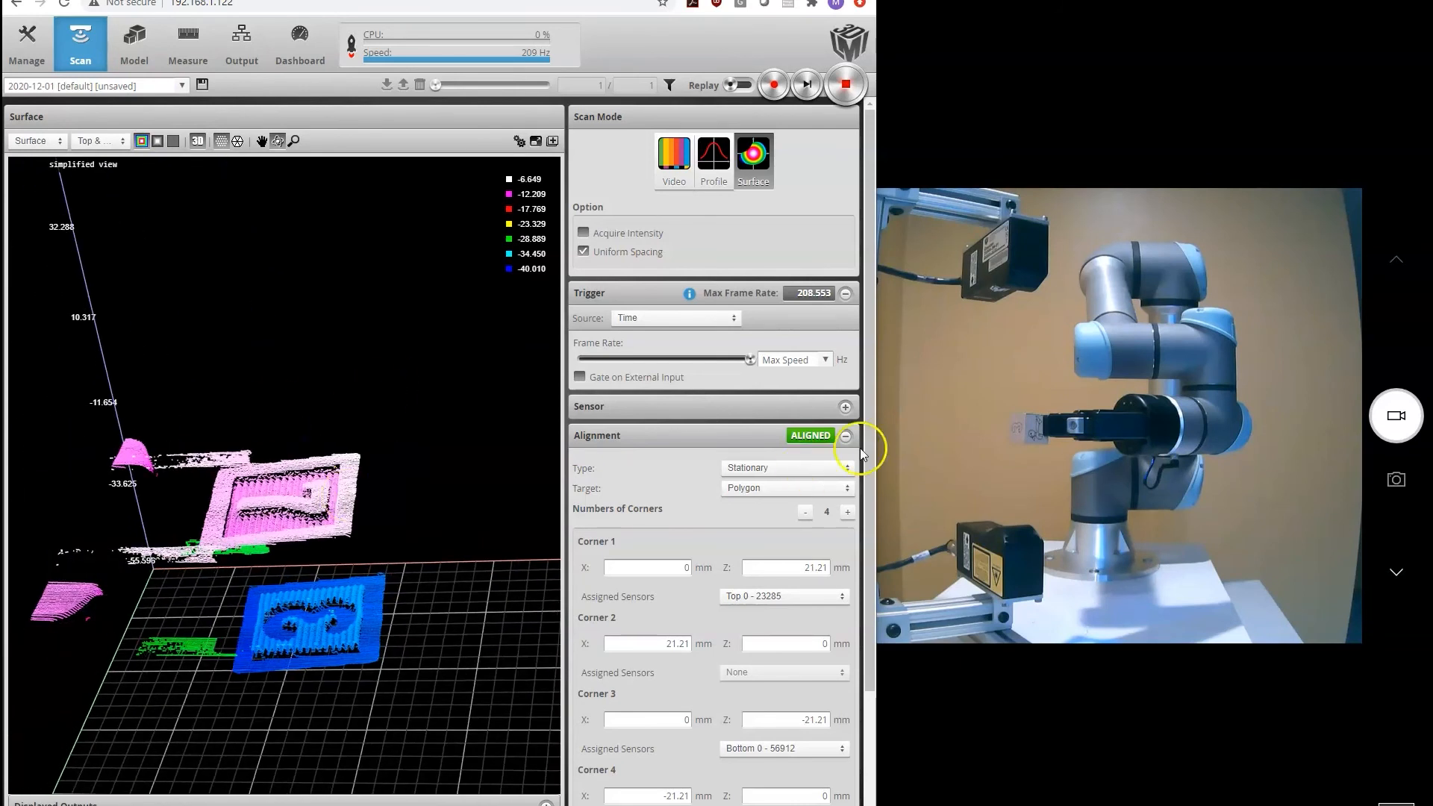
pyautogui.moveTo(787, 425)
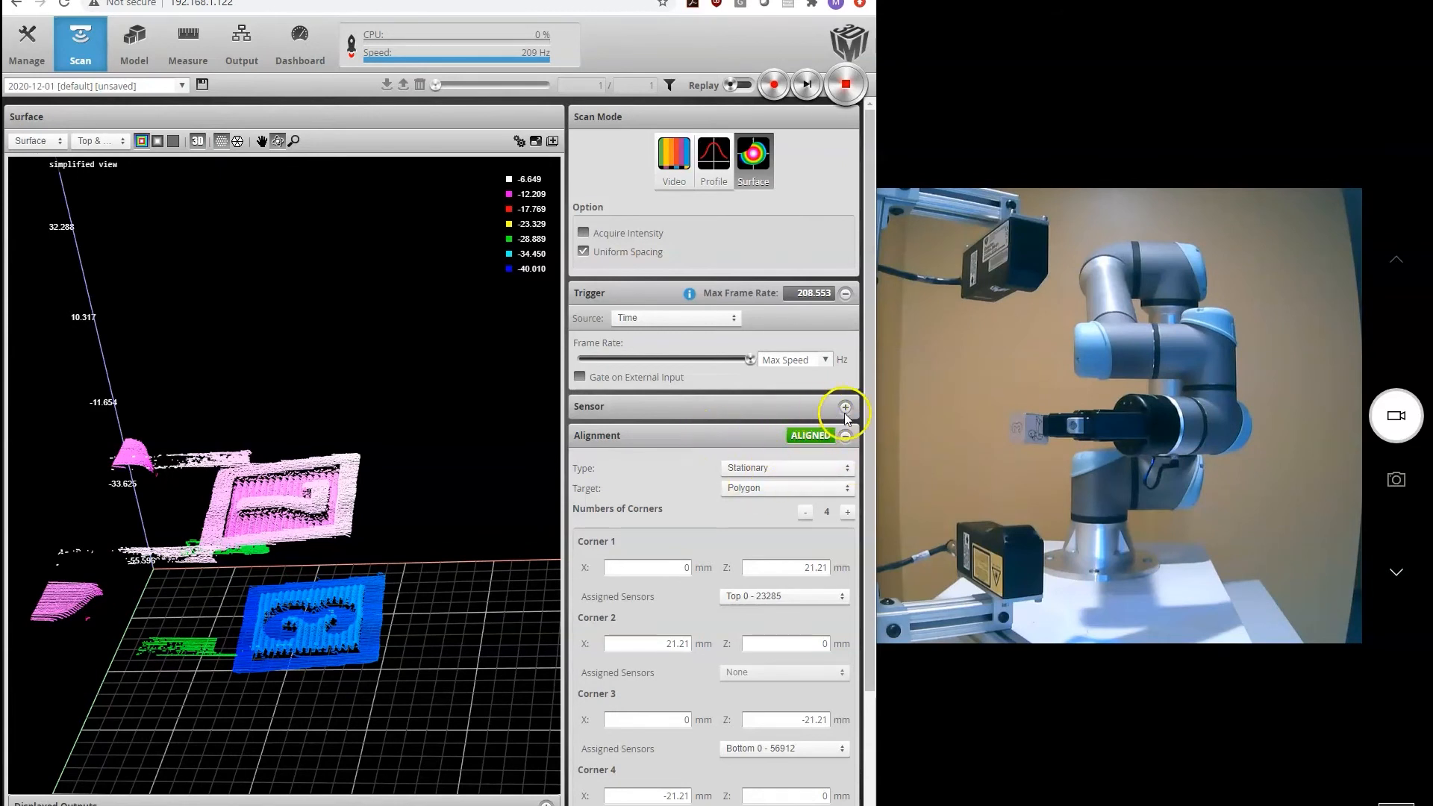
pyautogui.click(844, 406)
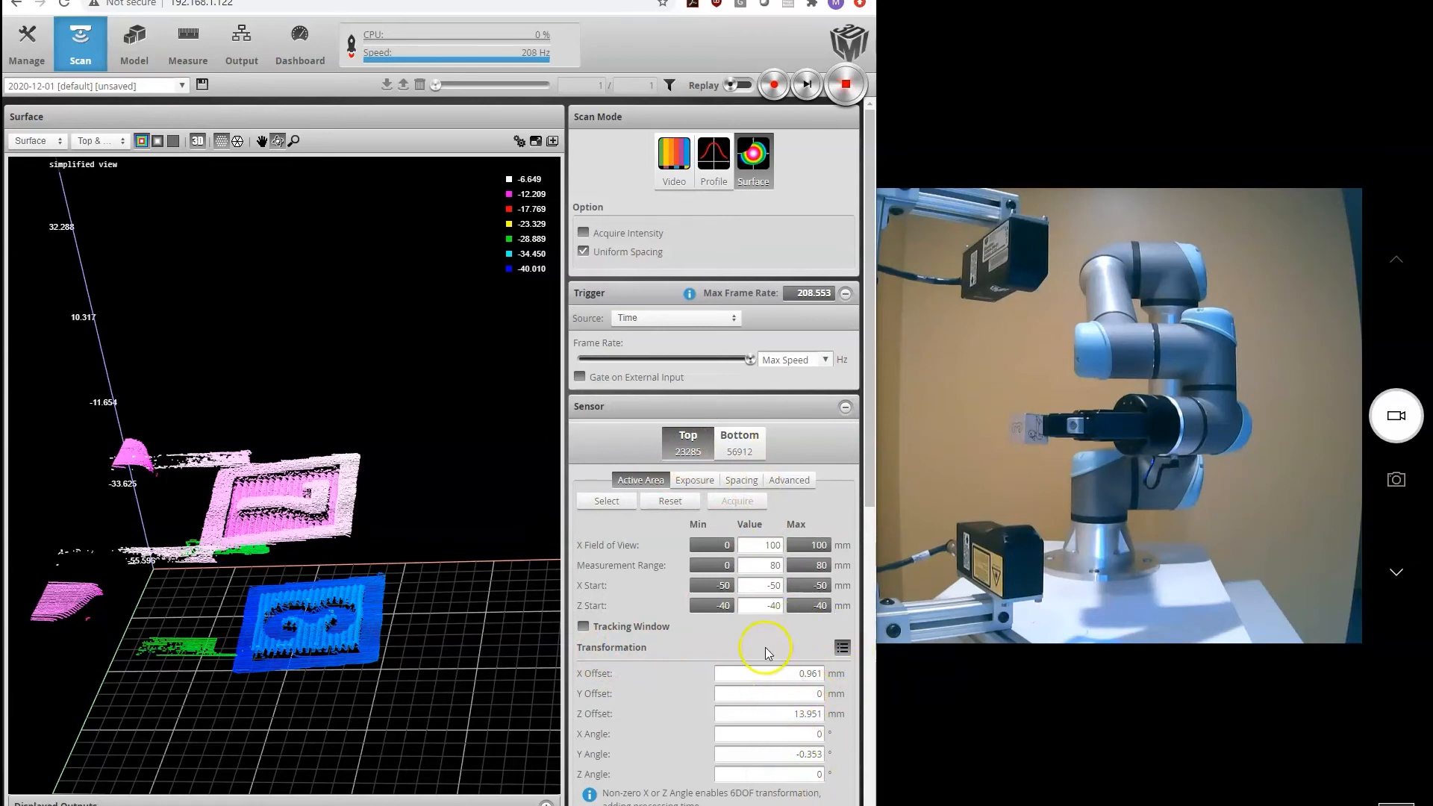
pyautogui.click(845, 406)
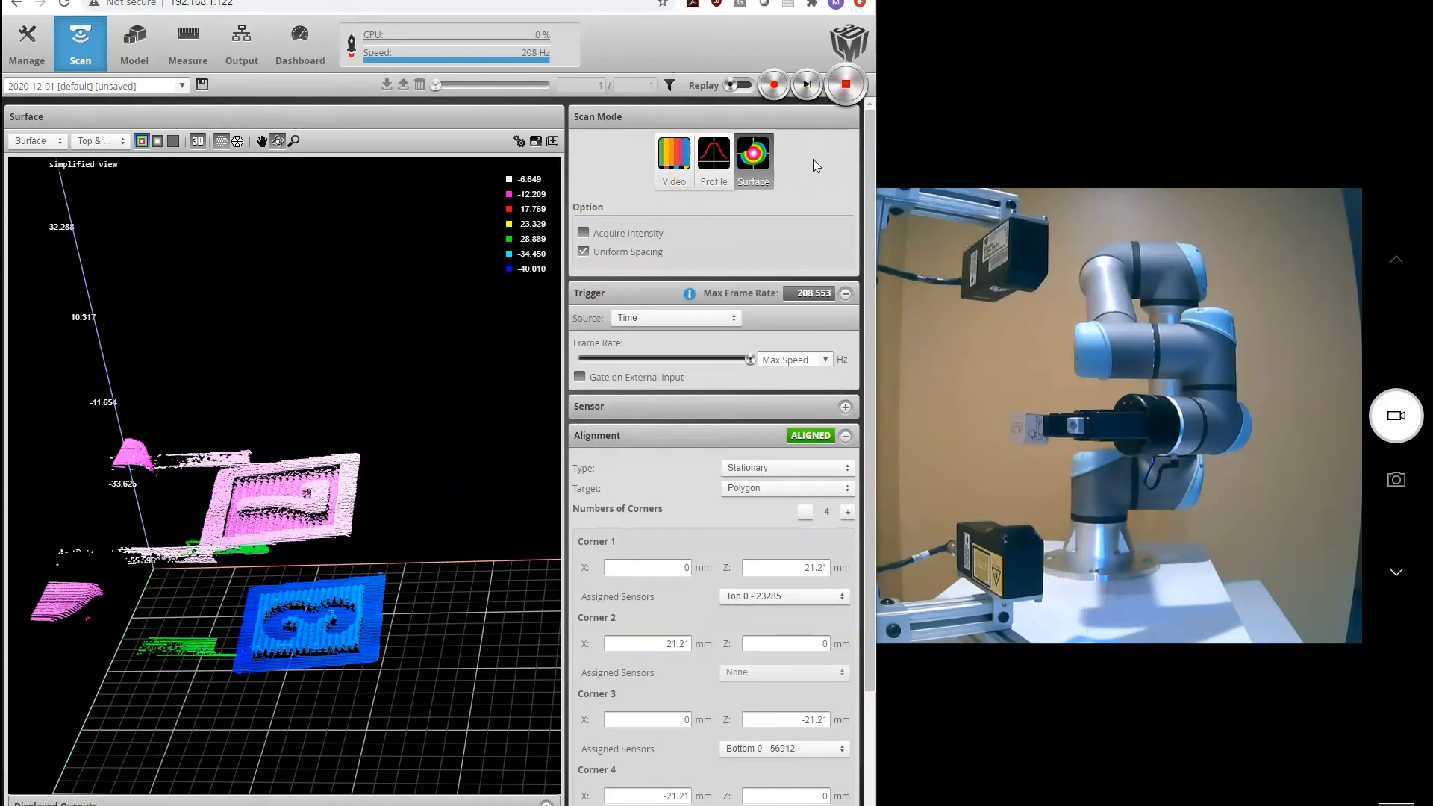
pyautogui.click(781, 467)
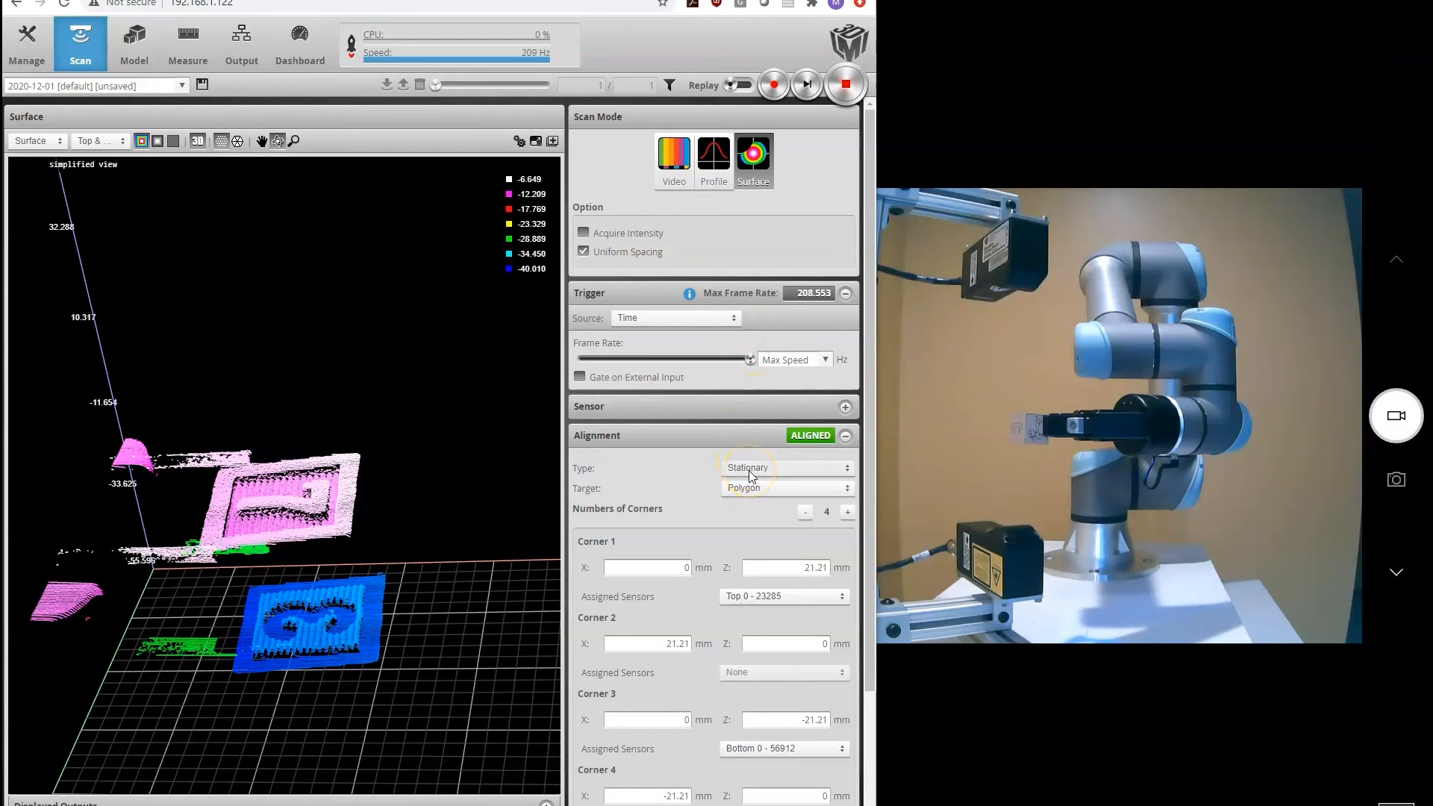
# Stop the scan, return to Profile mode and restart acquisition.
pyautogui.click(845, 84)
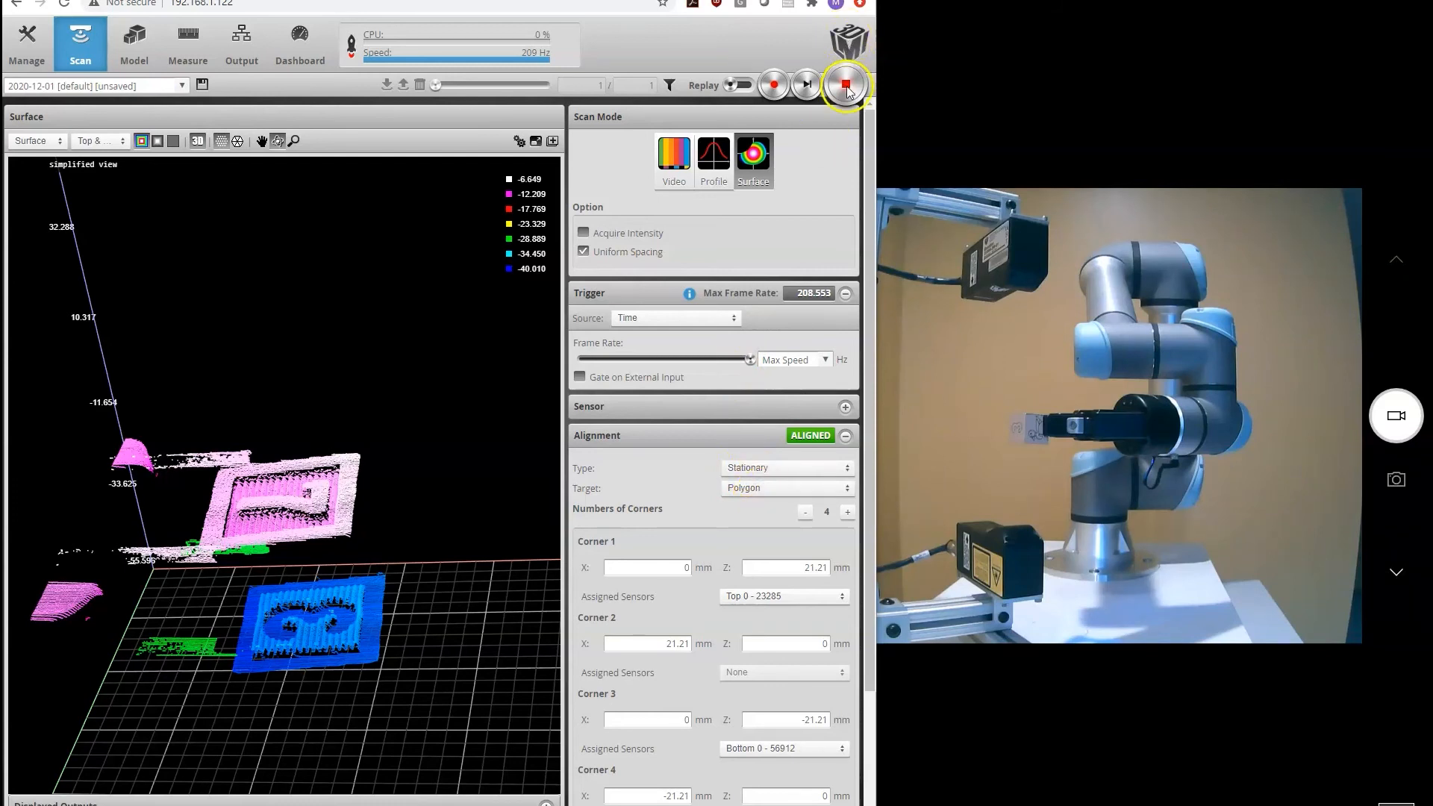
pyautogui.click(845, 83)
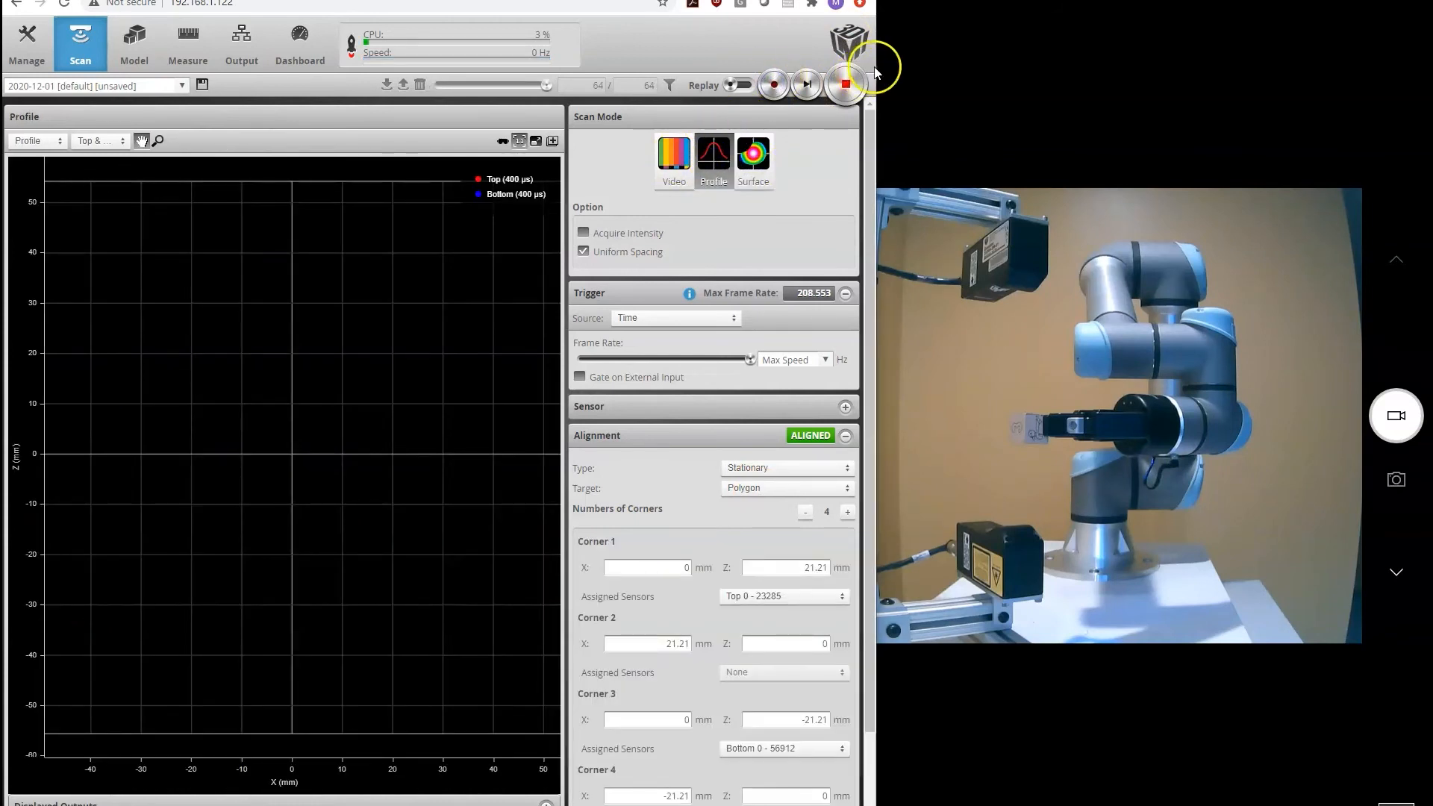
pyautogui.click(772, 83)
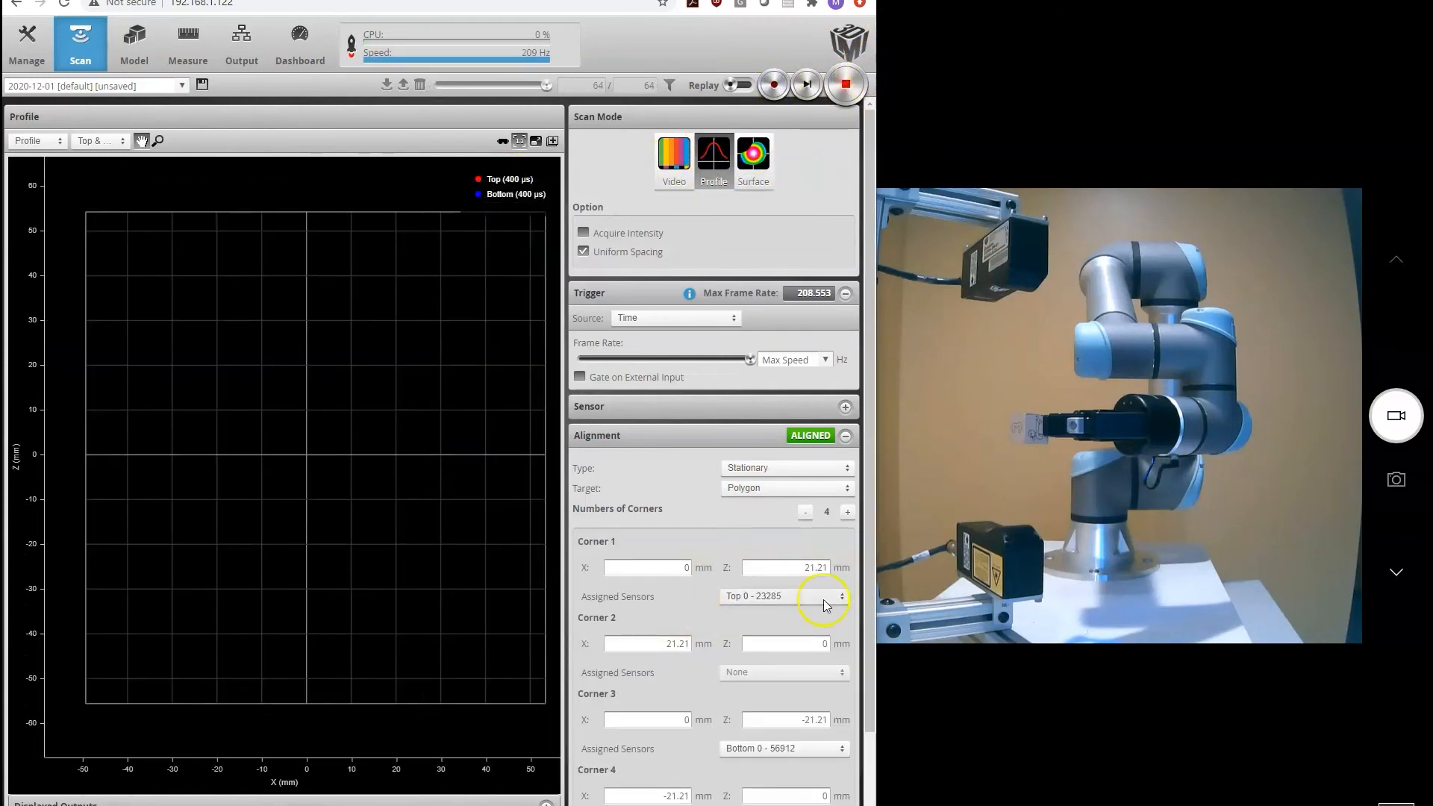
# Clear the polygon alignment and set the alignment type to Moving for a bar target.
pyautogui.click(784, 794)
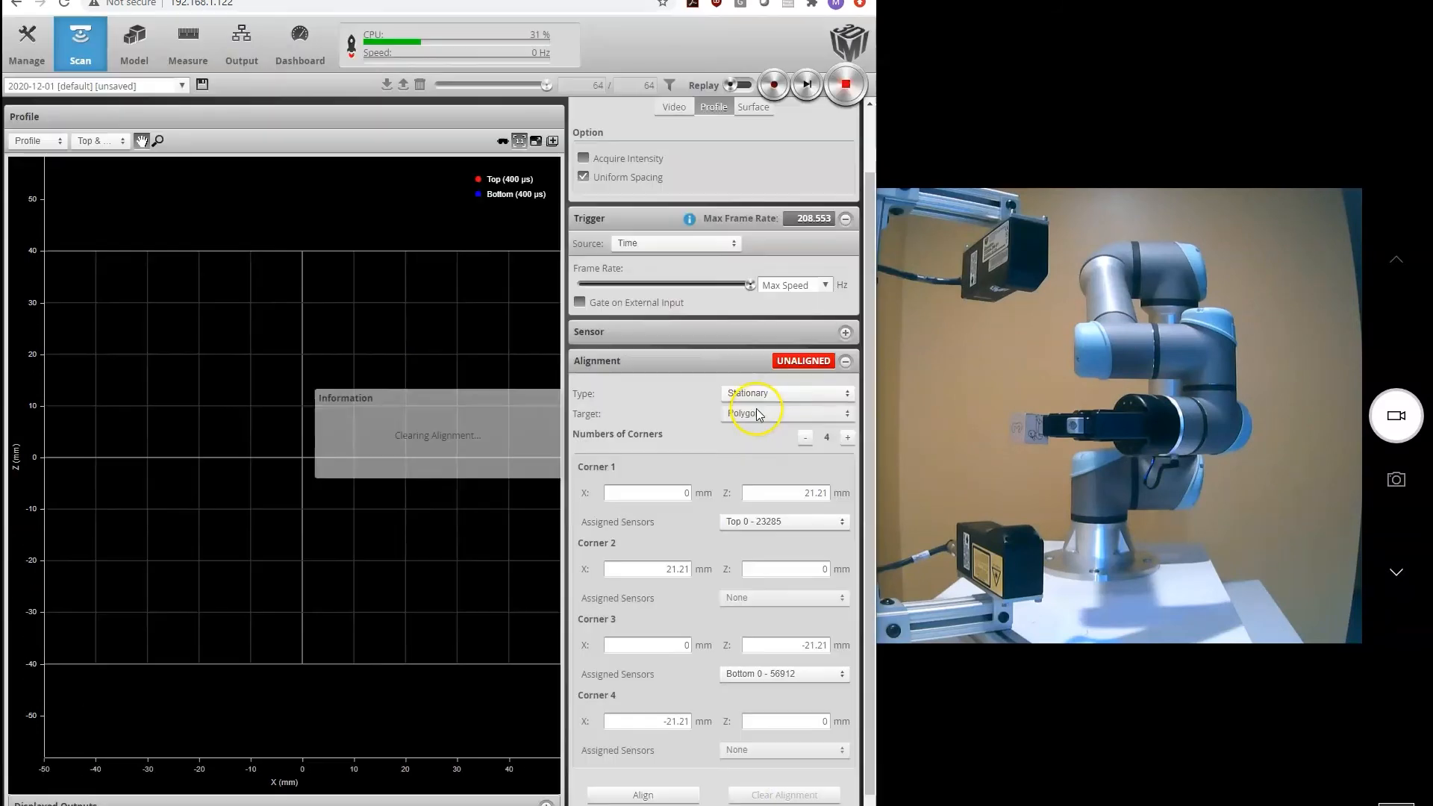
pyautogui.click(787, 414)
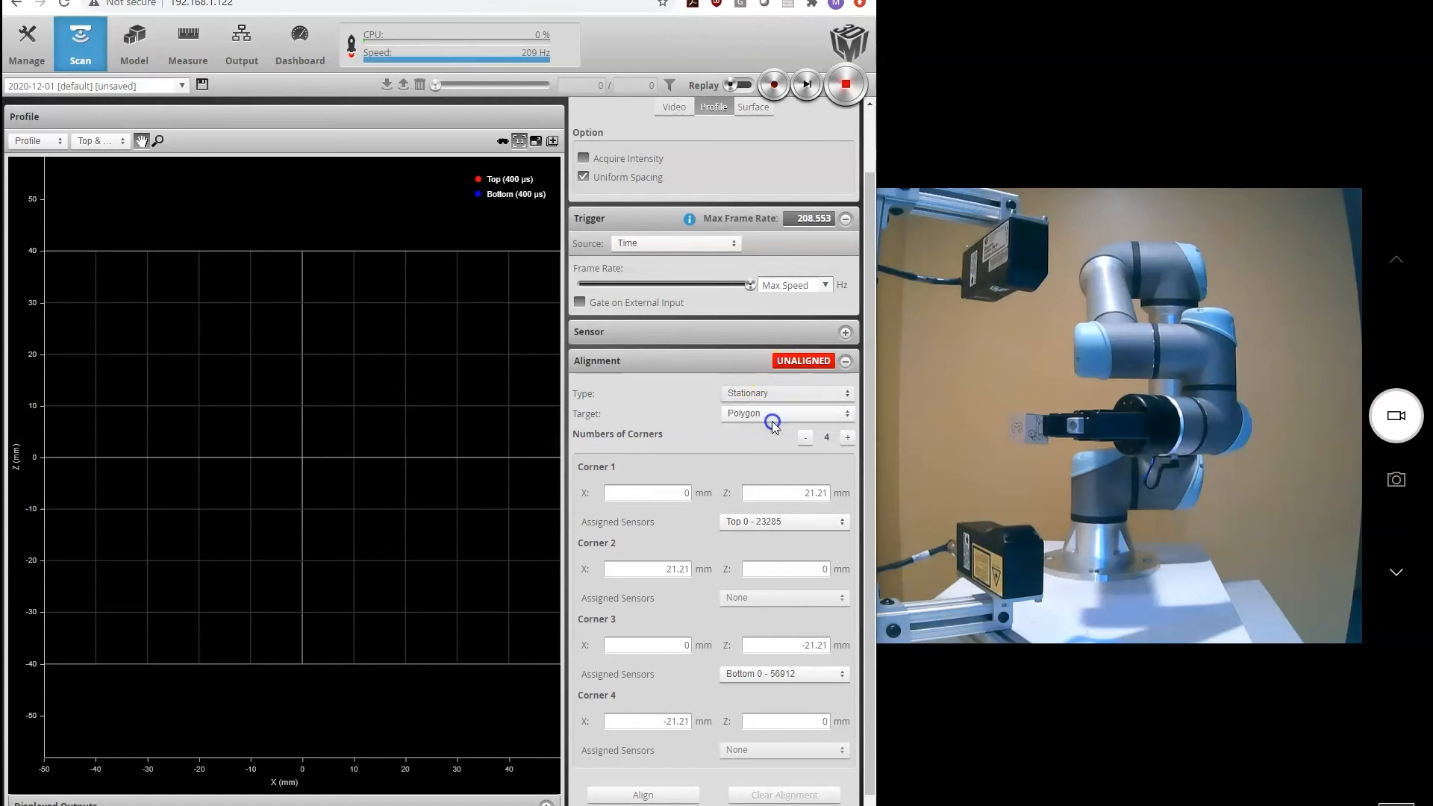
pyautogui.click(787, 392)
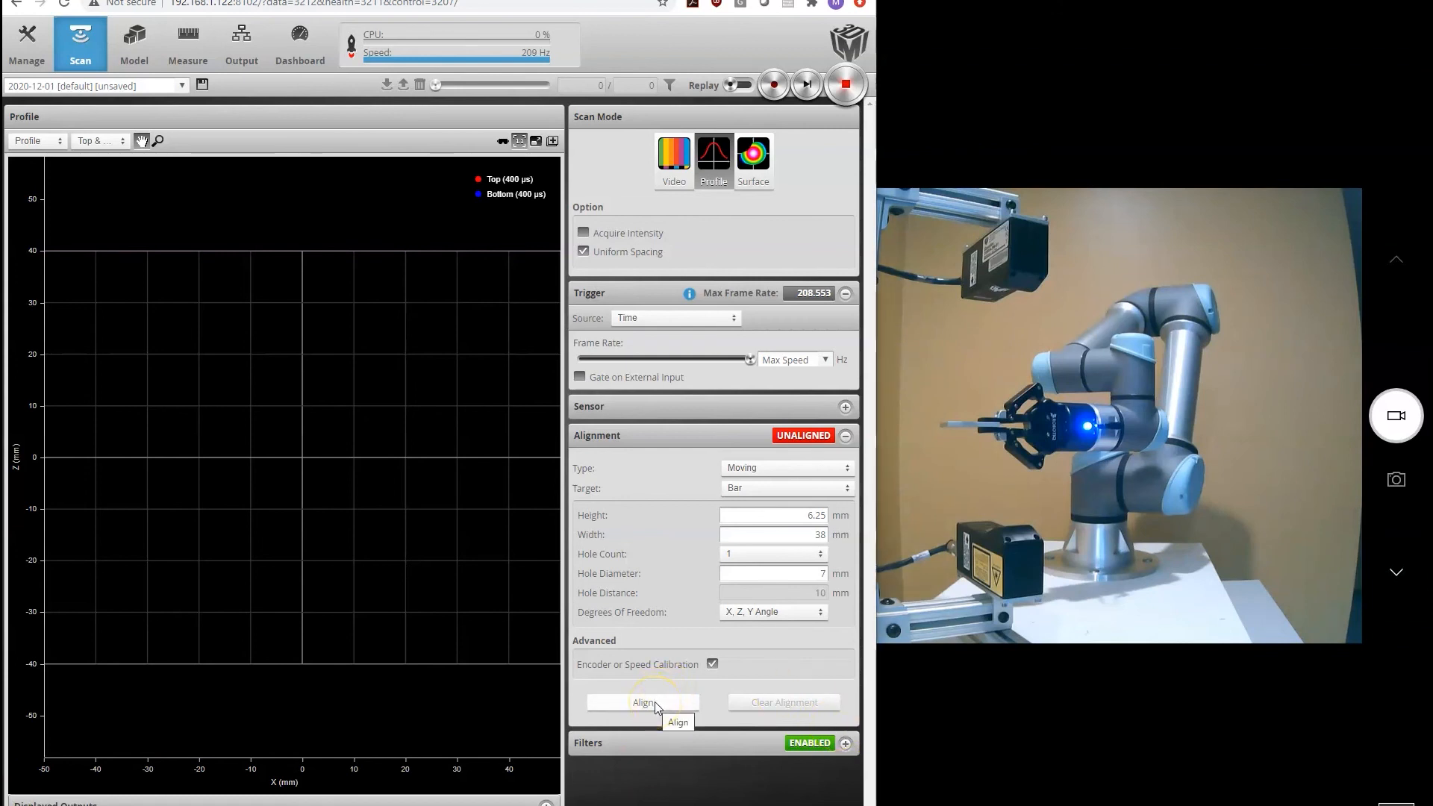
# Align both sensors on the moving bar, reaching Aligned with separate top and bottom lines.
pyautogui.click(644, 701)
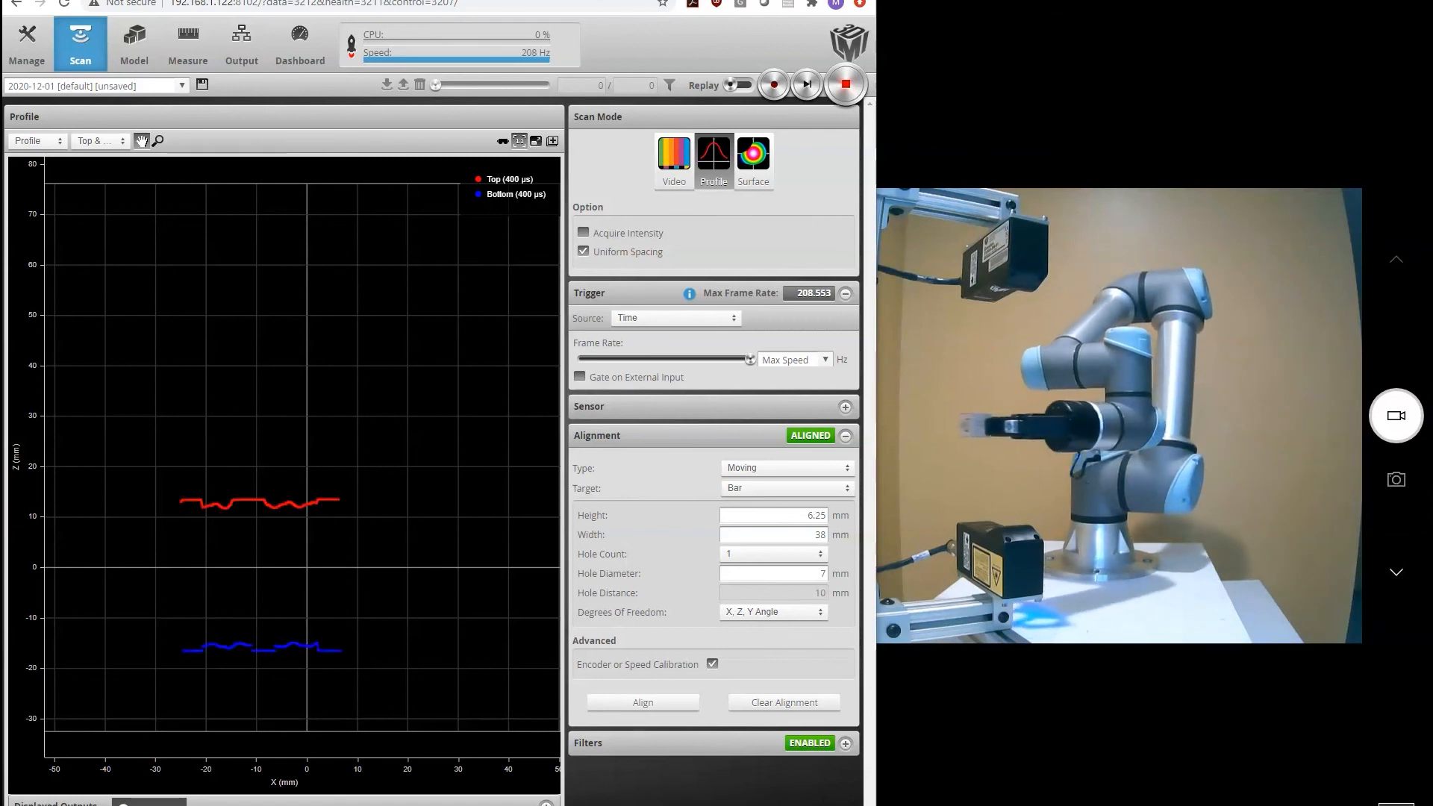
# In Surface mode, view the bottom surface, then show Top & Bottom scans together.
pyautogui.click(752, 155)
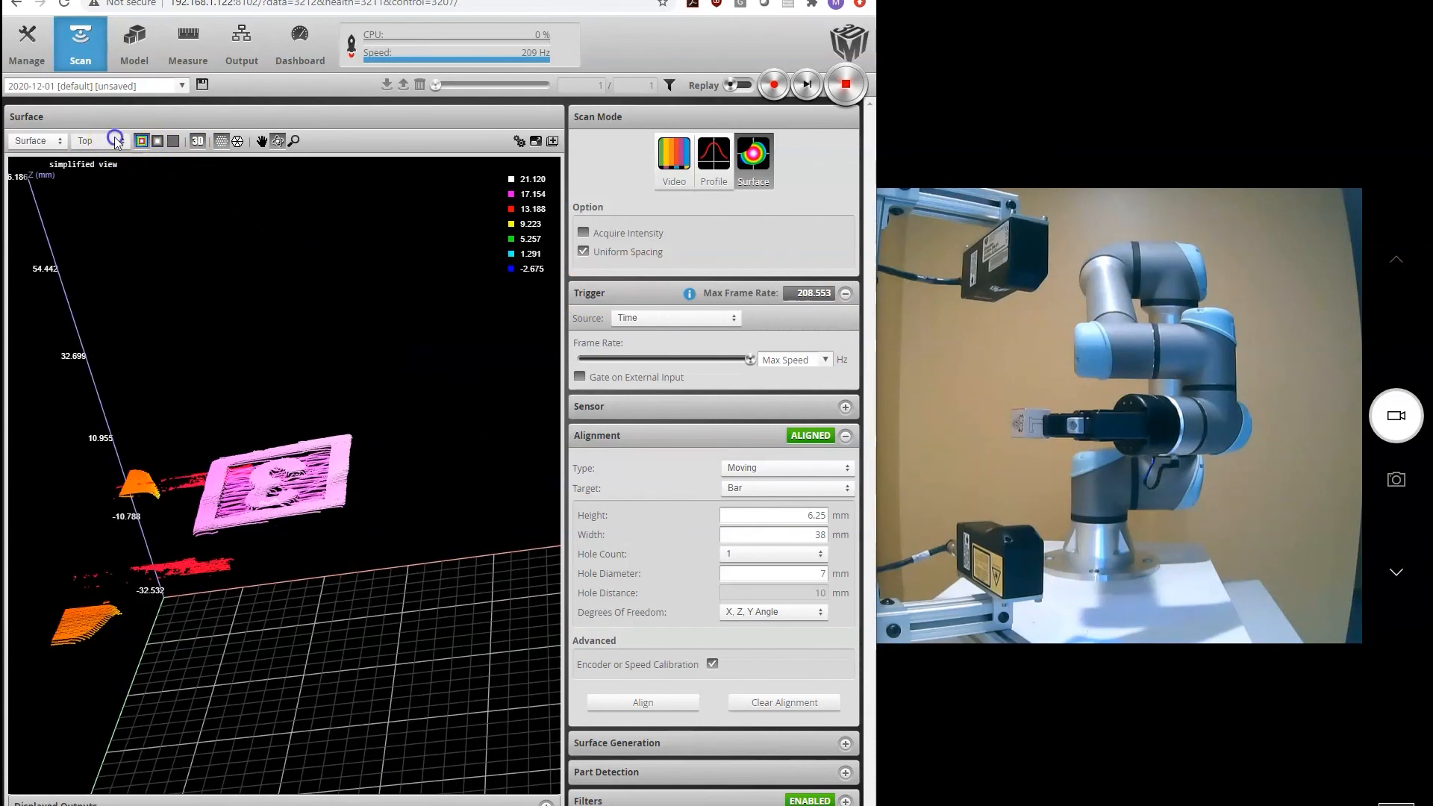
pyautogui.click(95, 140)
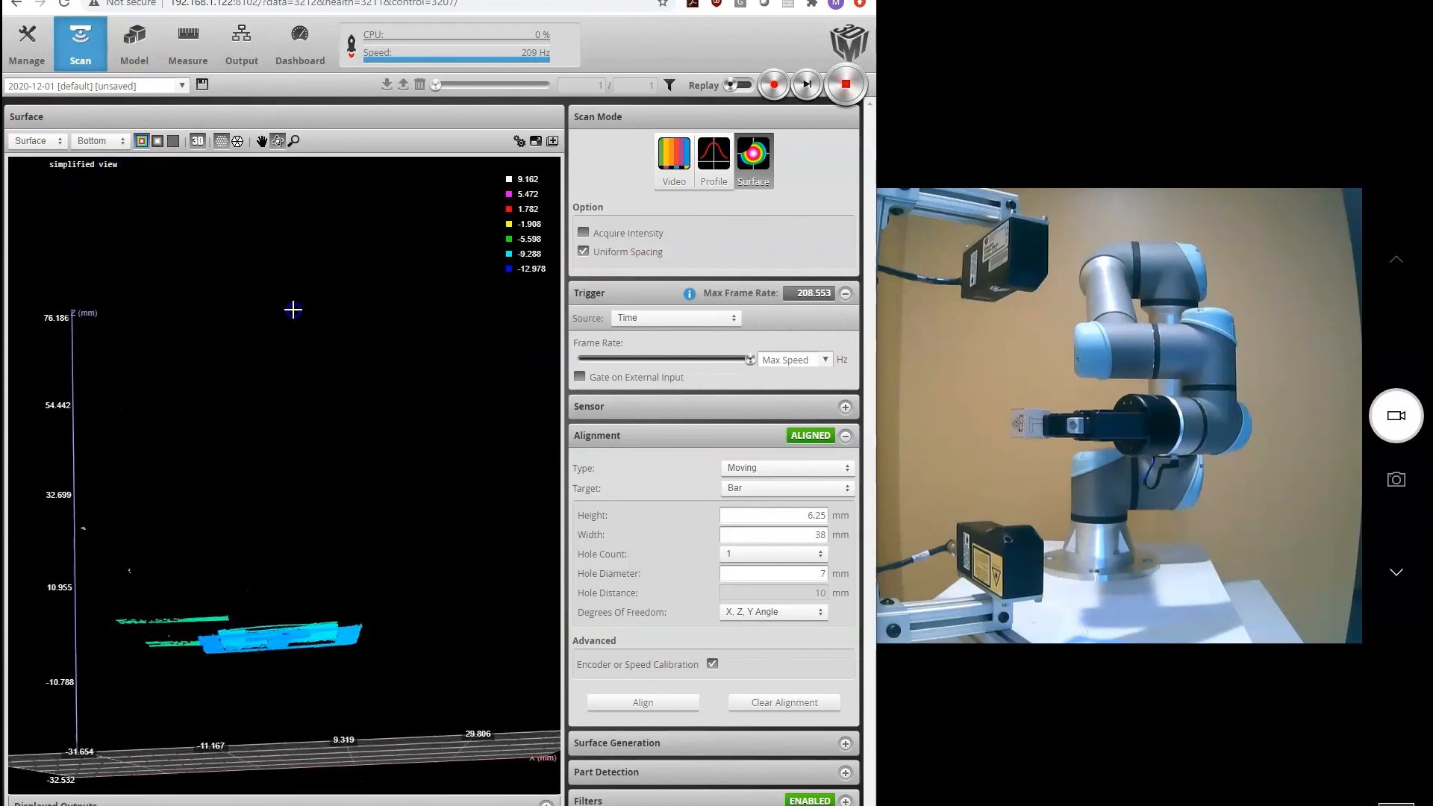
pyautogui.click(99, 140)
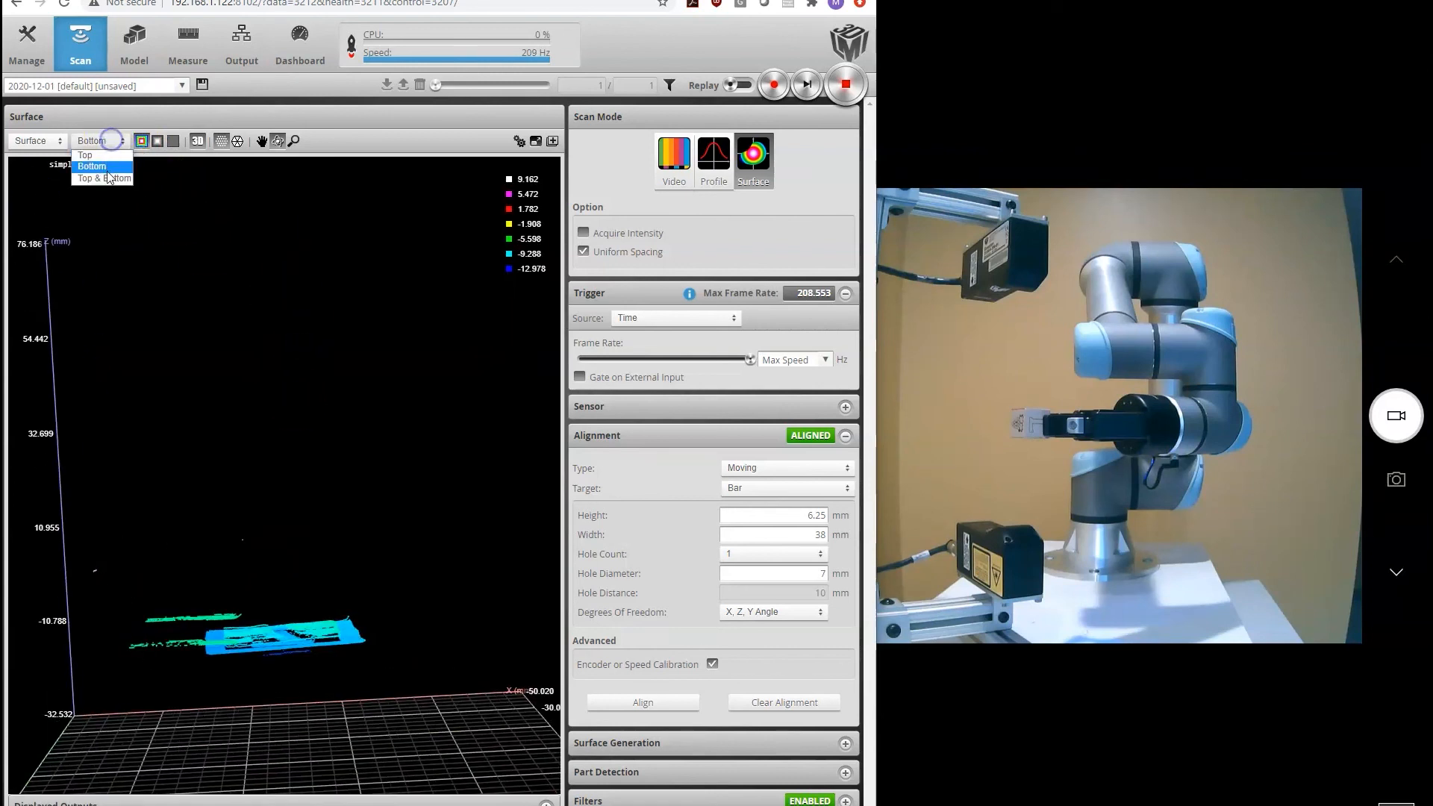
pyautogui.click(103, 178)
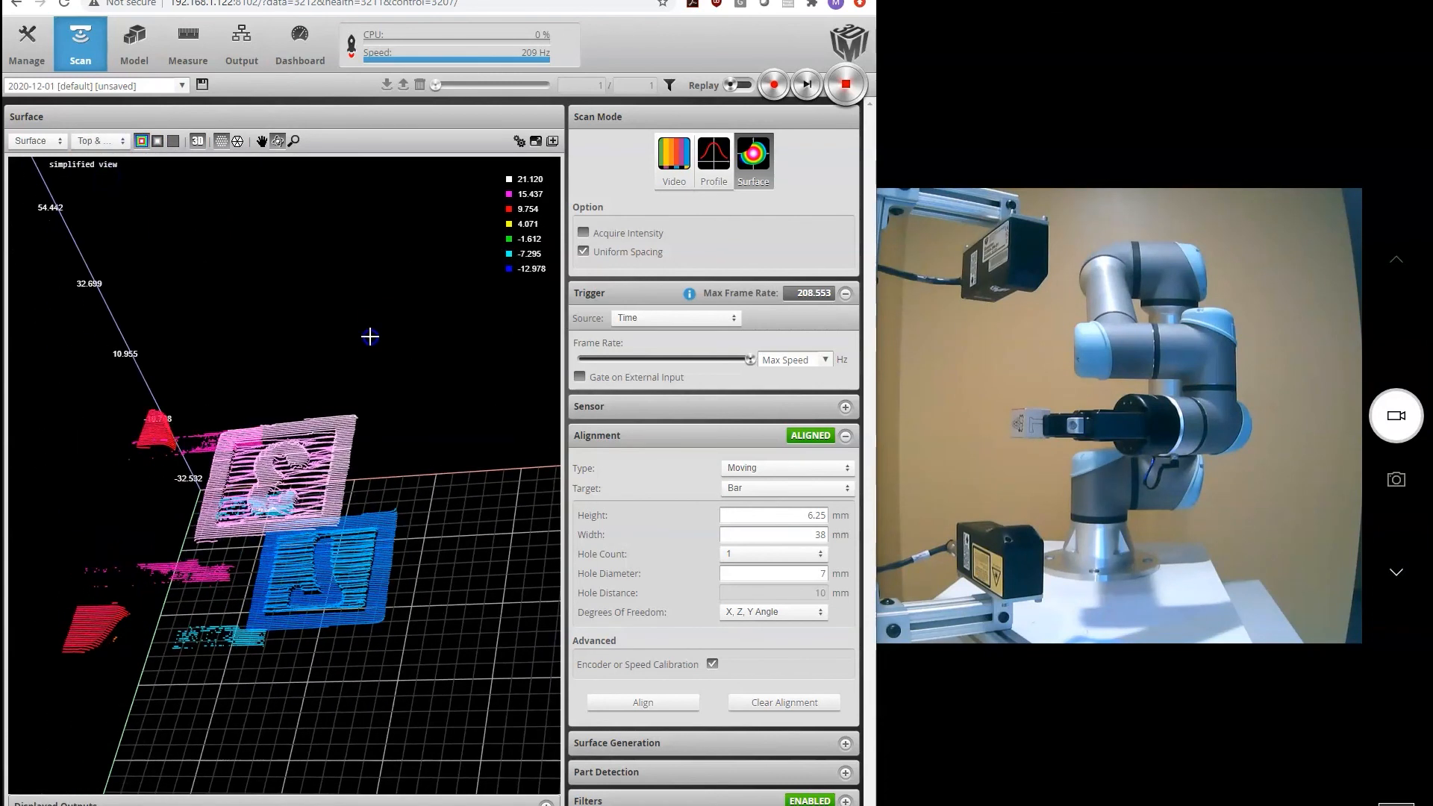